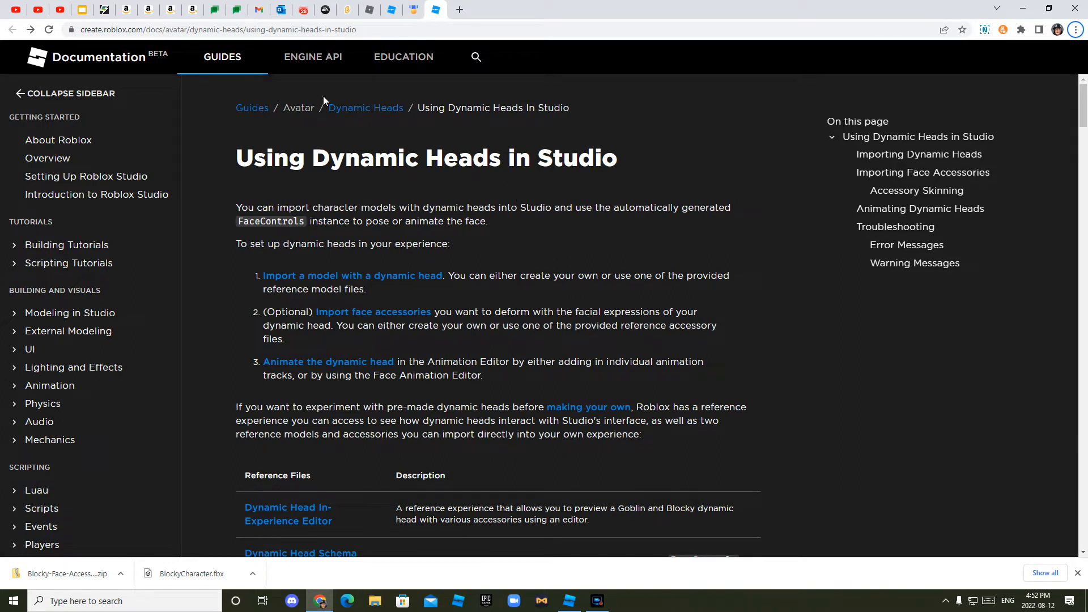
# Step: Scroll the dynamic heads guide down to the Reference Files table listing Blocky Face Accessories
pyautogui.scroll(-3)
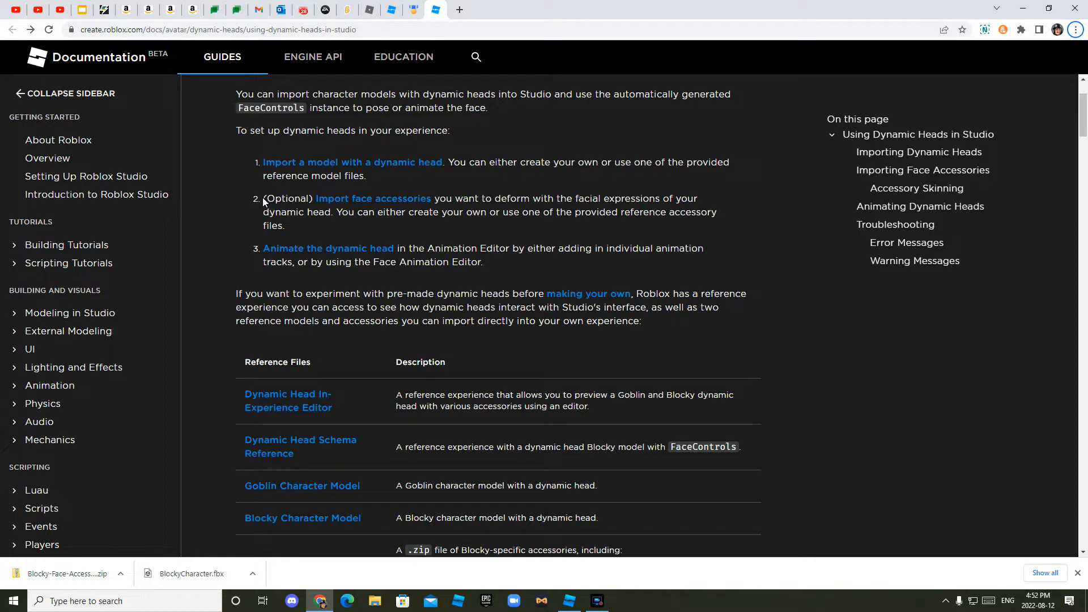
pyautogui.scroll(-3)
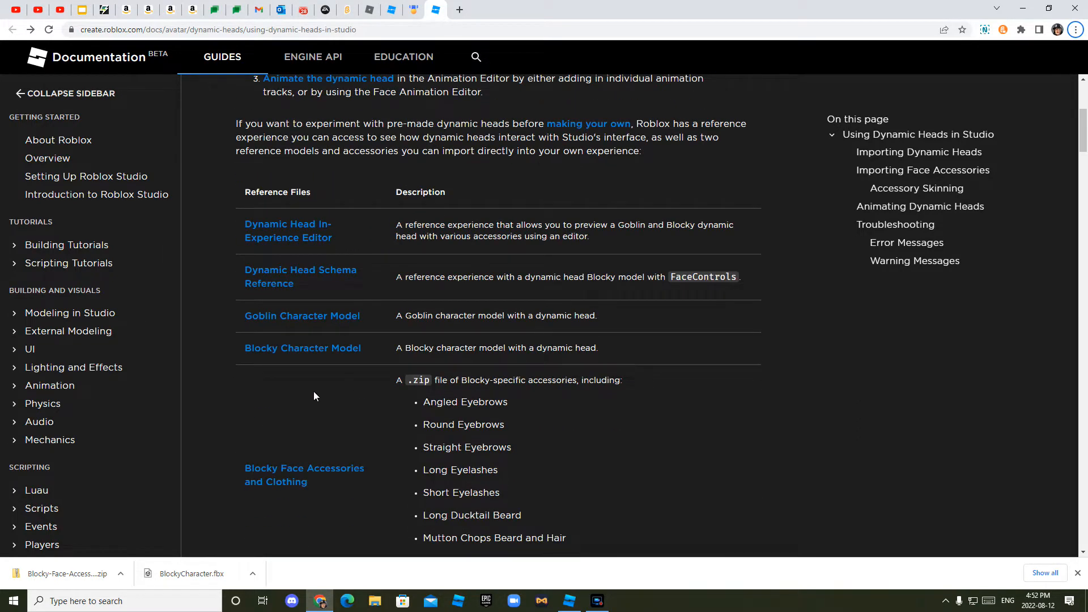
pyautogui.moveTo(283, 497)
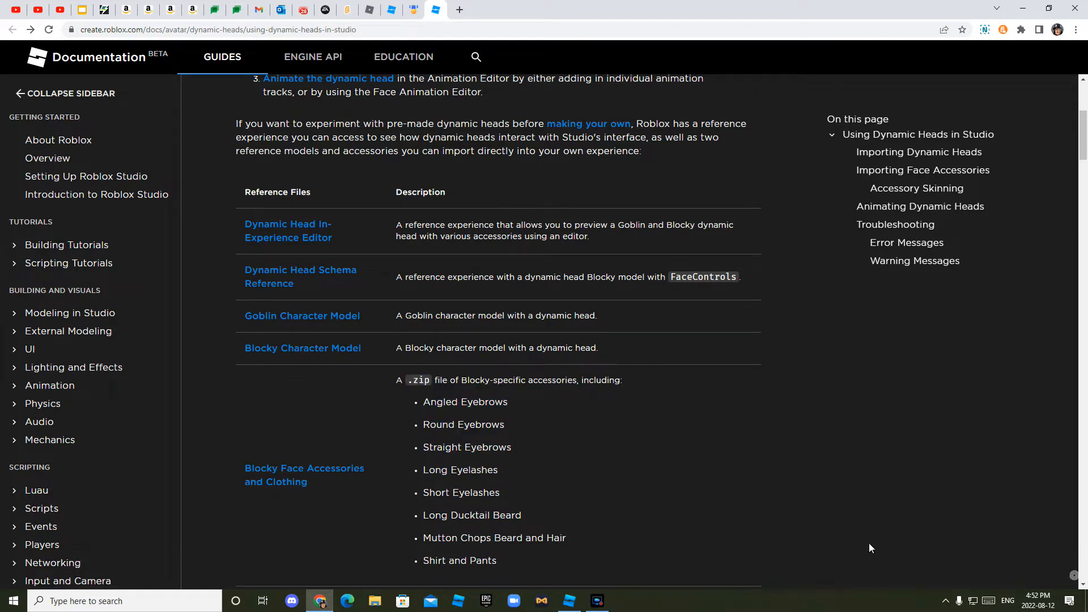
pyautogui.click(281, 348)
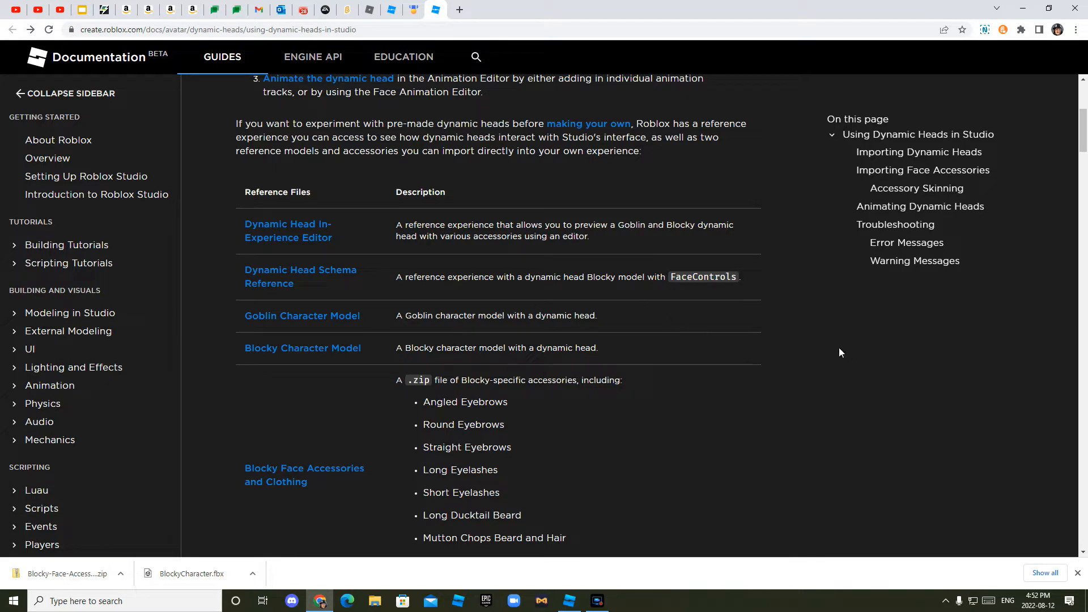
# Step: Open the Blocky Accessories folder in the downloaded zip and copy its seven files to Downloads
pyautogui.click(67, 574)
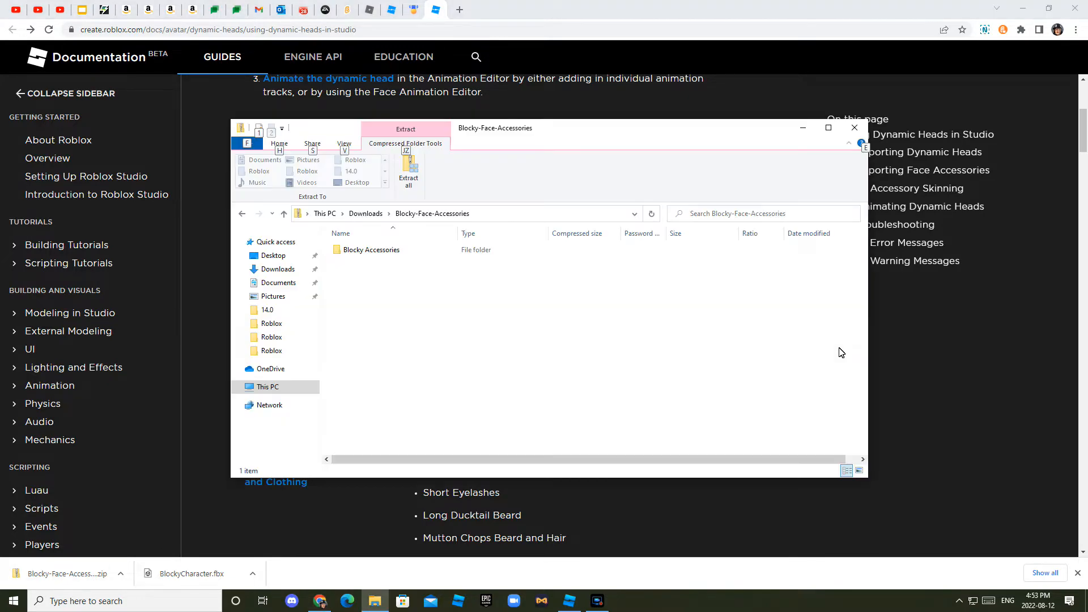
pyautogui.press('alt+tab')
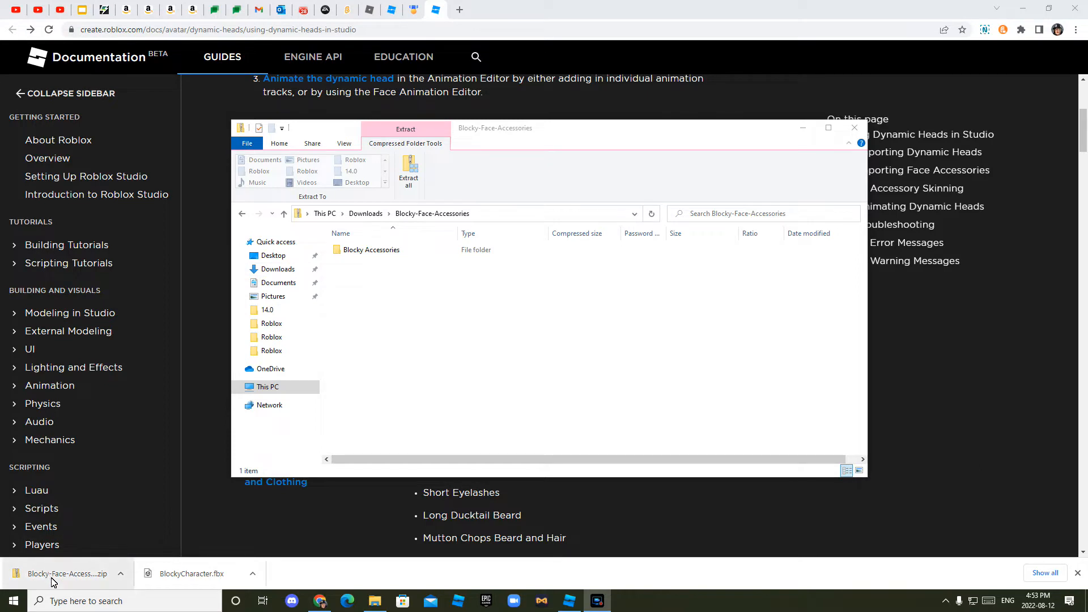
pyautogui.moveTo(55, 583)
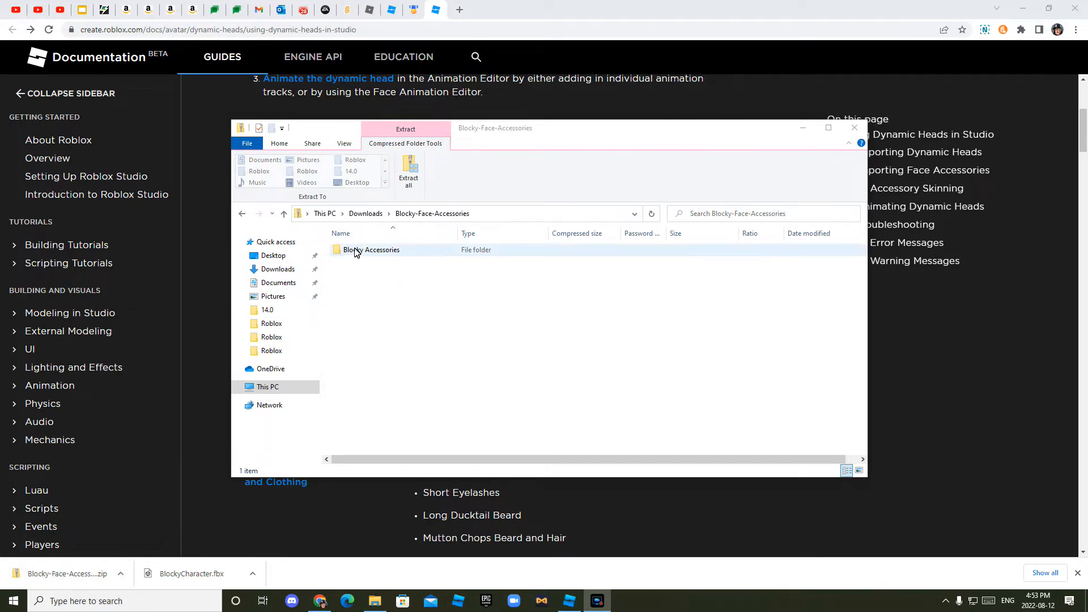
pyautogui.doubleClick(372, 249)
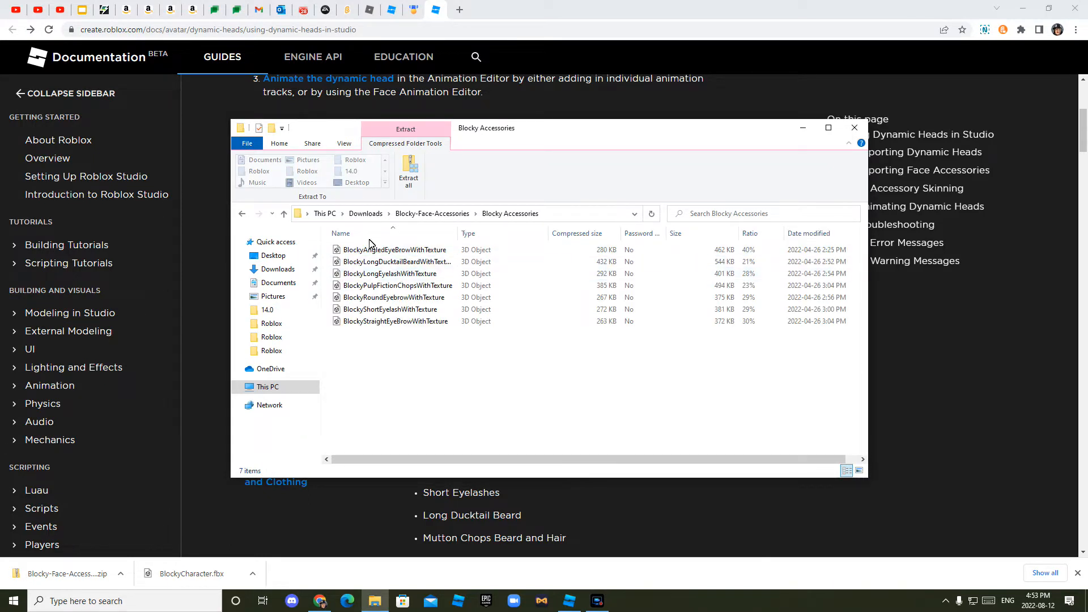
pyautogui.click(395, 250)
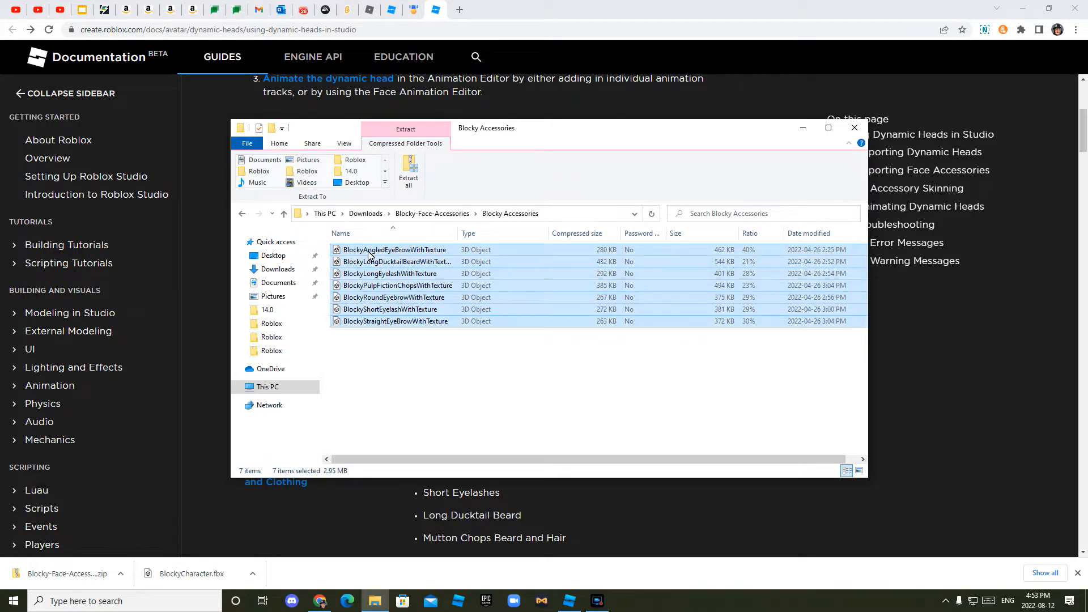
pyautogui.moveTo(395, 250); pyautogui.dragTo(409, 236)
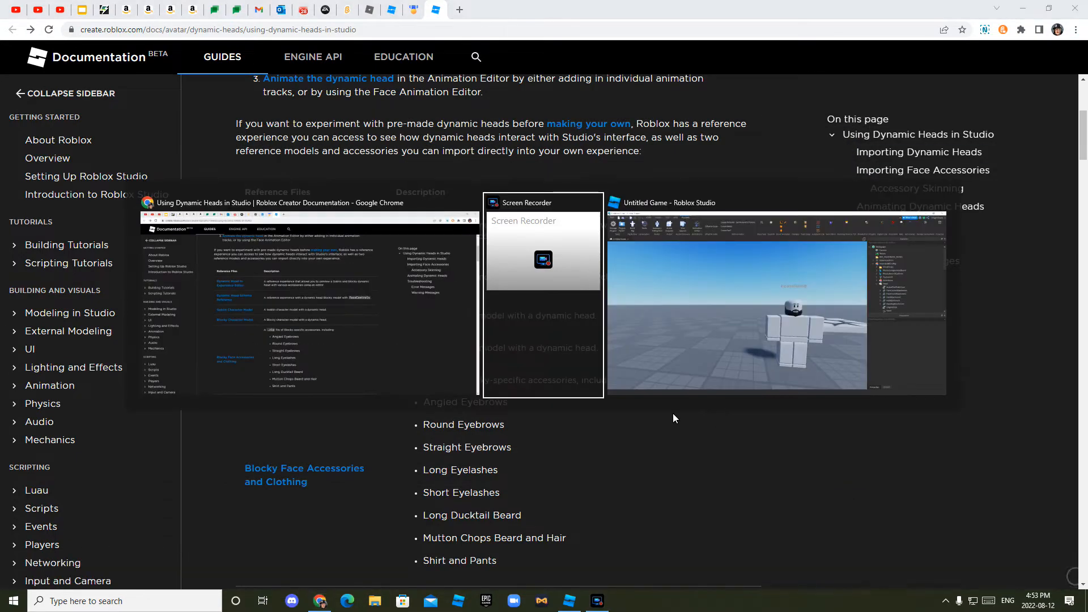
# Step: Import BlockyCharacter.fbx through the Avatar Importer as an Rthro rig and face the new rig
pyautogui.click(570, 601)
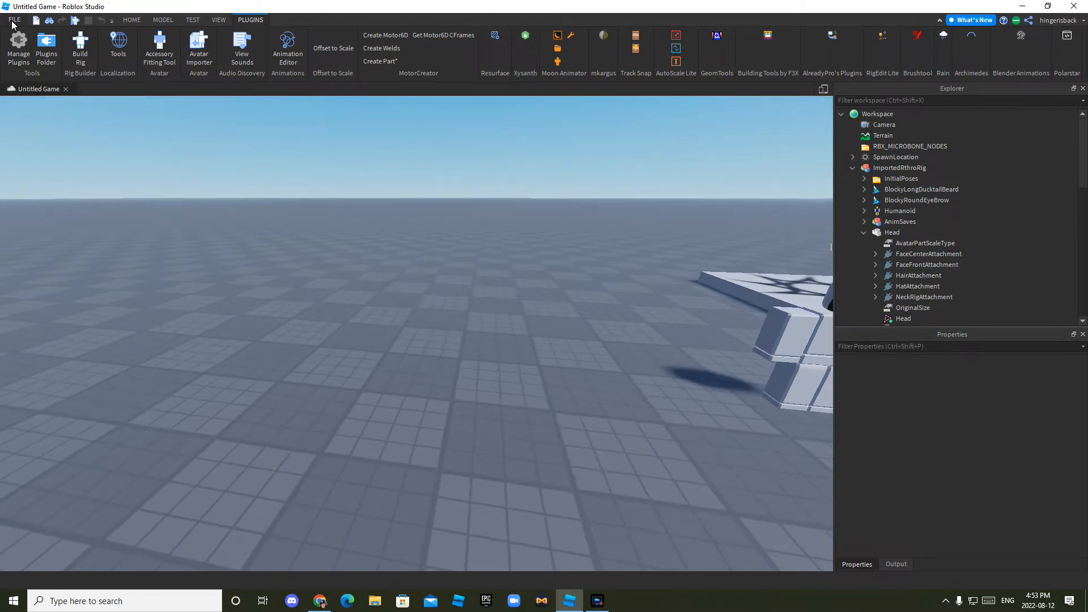
pyautogui.click(11, 20)
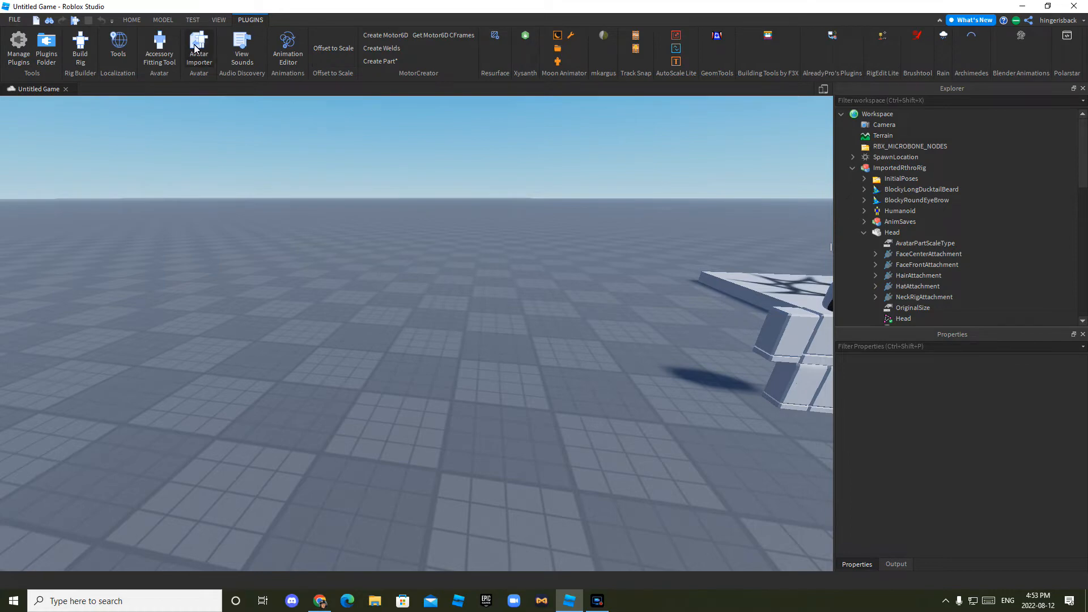
pyautogui.click(199, 47)
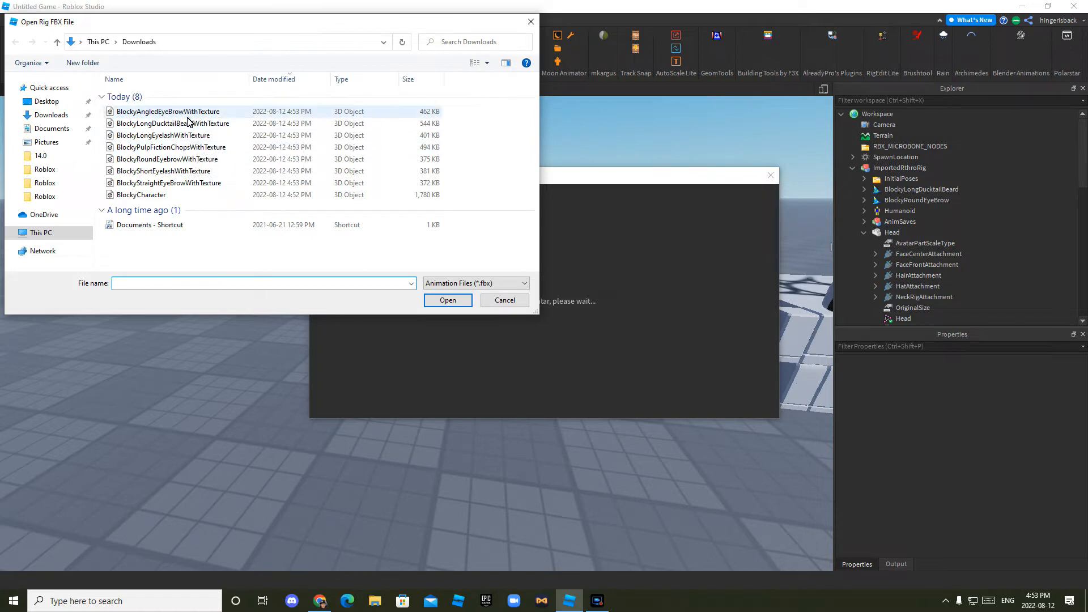
pyautogui.click(140, 195)
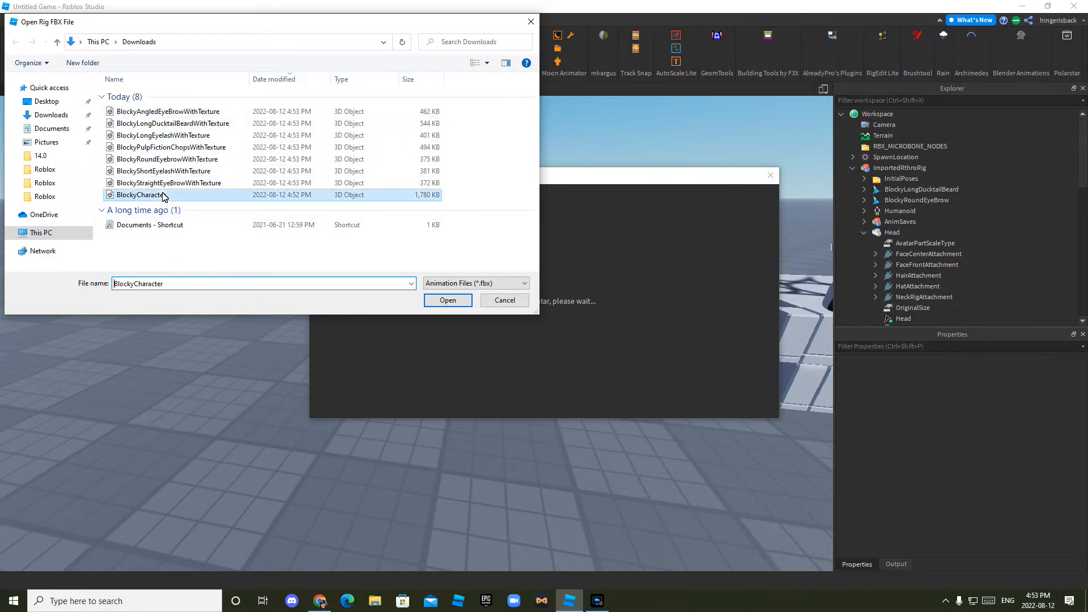
pyautogui.click(448, 301)
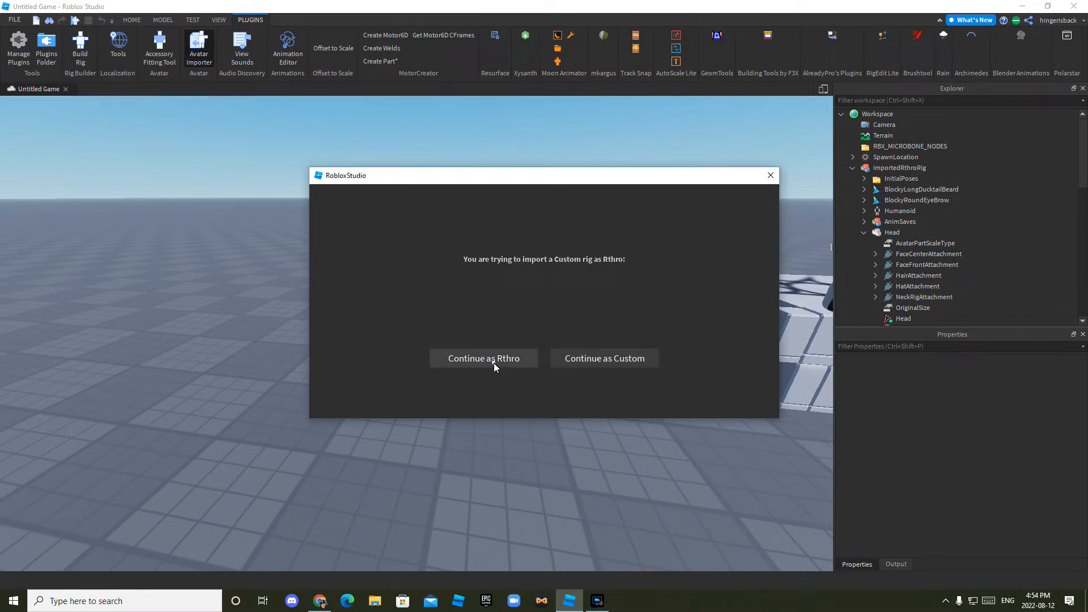
pyautogui.click(483, 358)
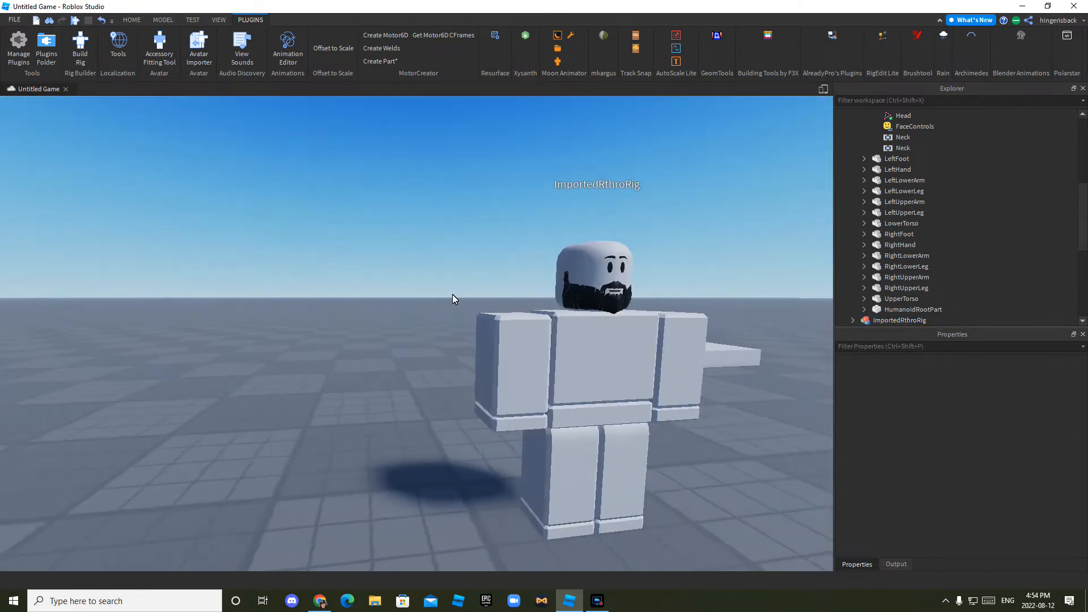
pyautogui.moveTo(455, 300); pyautogui.dragTo(413, 278)
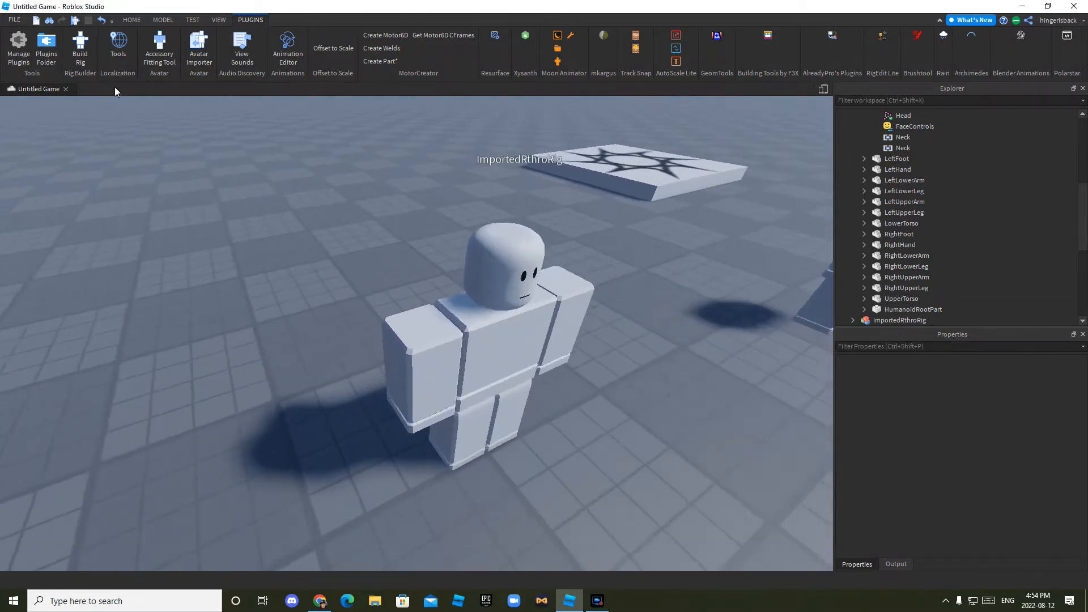
# Step: Enable the Accessory Fitting Tool in File > Beta Features
pyautogui.click(14, 20)
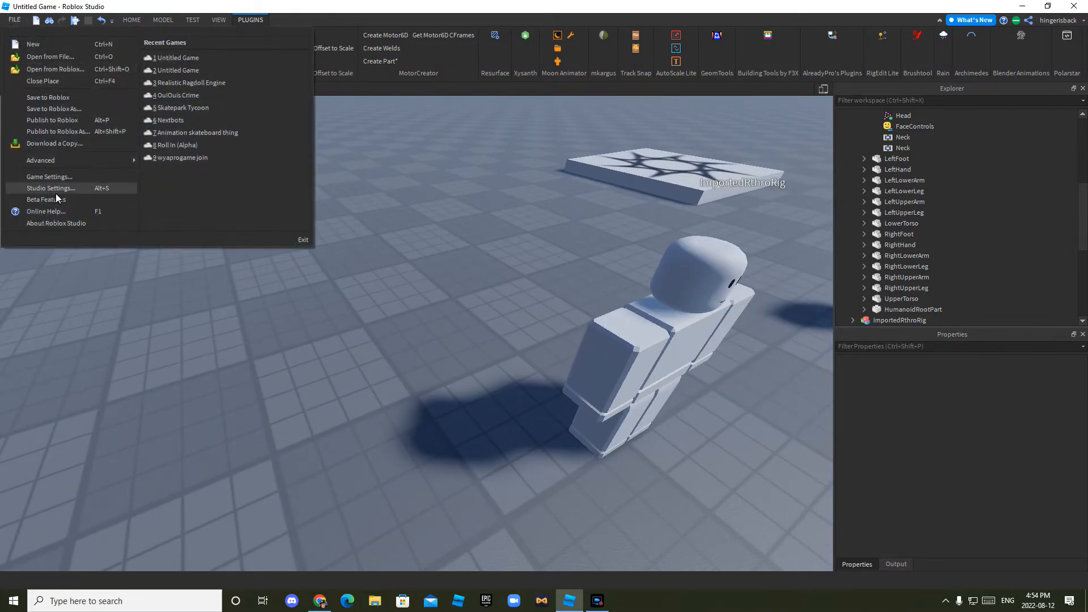
pyautogui.click(46, 199)
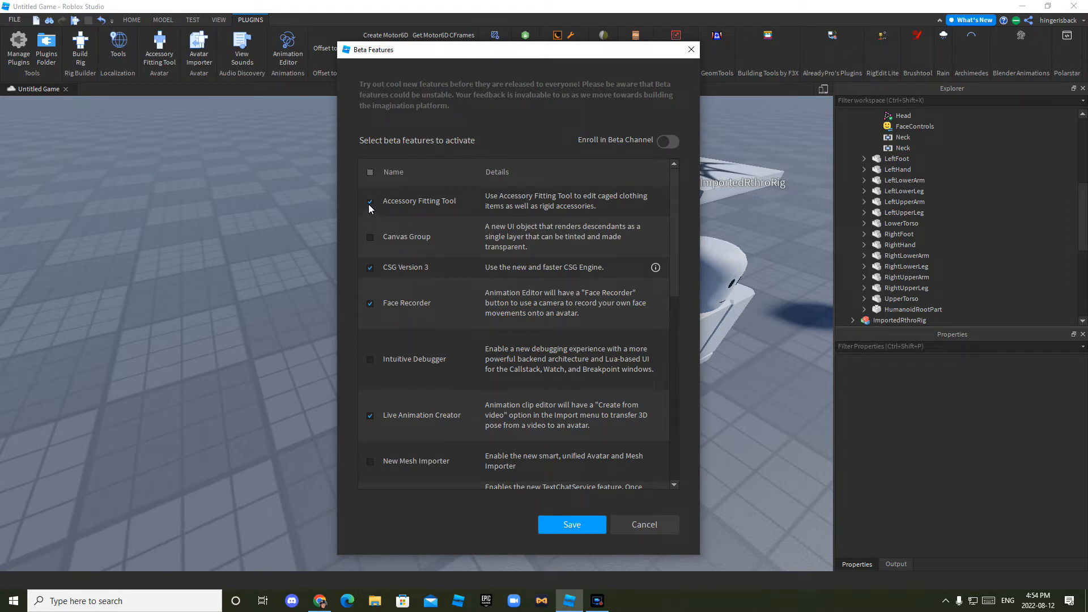
pyautogui.click(572, 524)
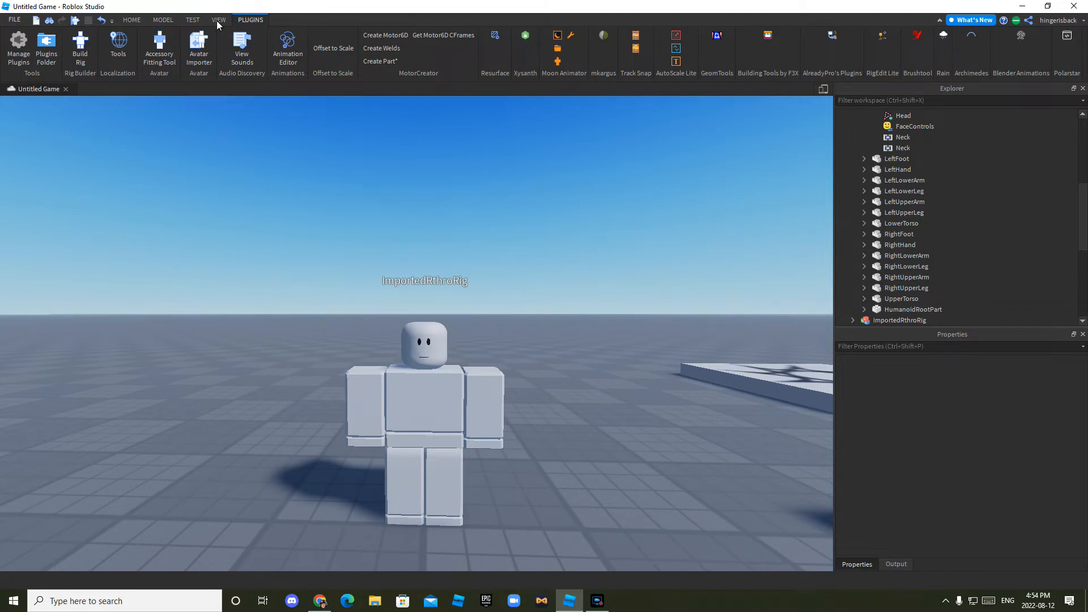
pyautogui.moveTo(165, 52)
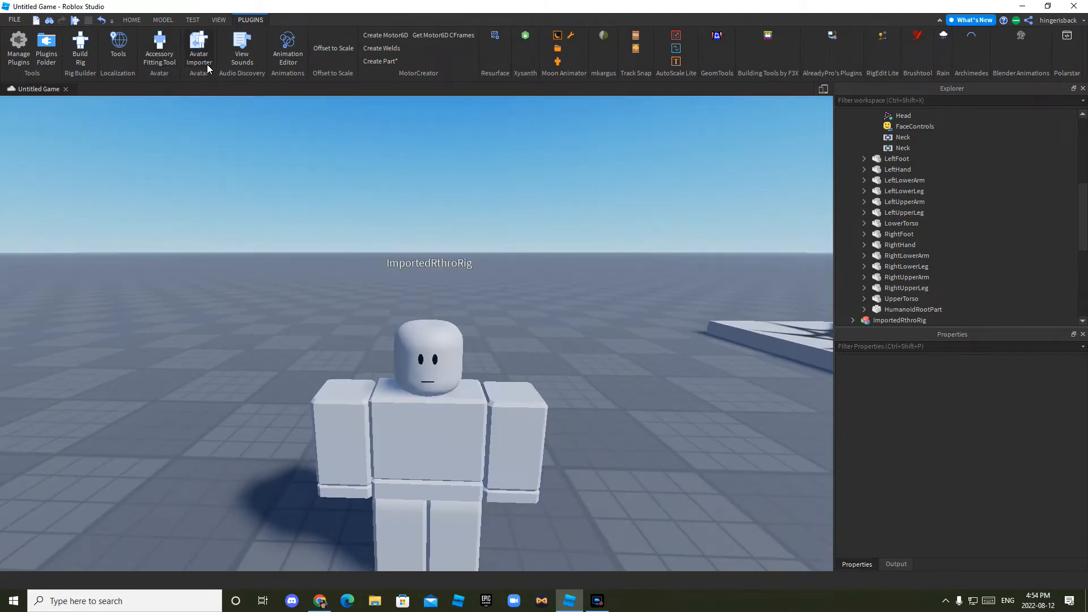
# Step: Start a custom Avatar Importer import for the BlockyLongDucktailBeardWithTexture file
pyautogui.click(200, 46)
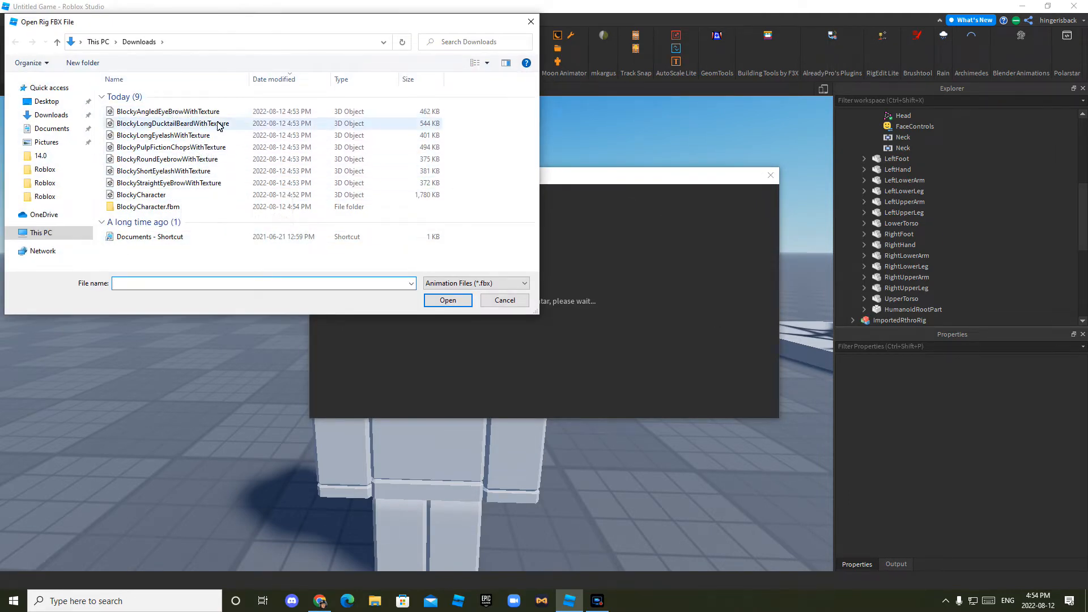
pyautogui.moveTo(210, 179)
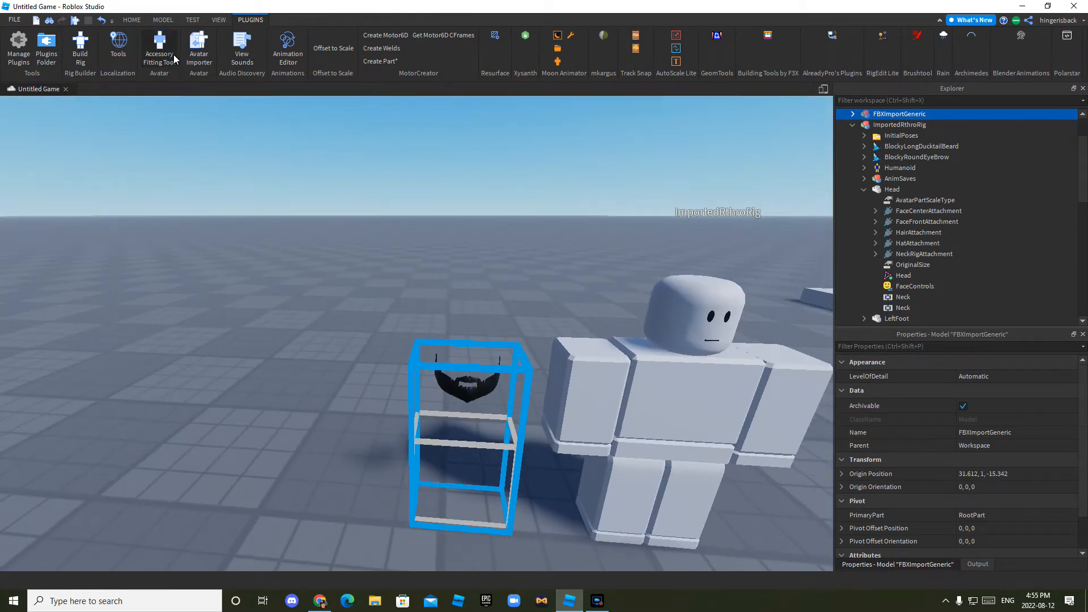
# Step: Launch the Accessory Fitting Tool and expand the imported FBXImportGeneric beard model in Explorer
pyautogui.click(159, 47)
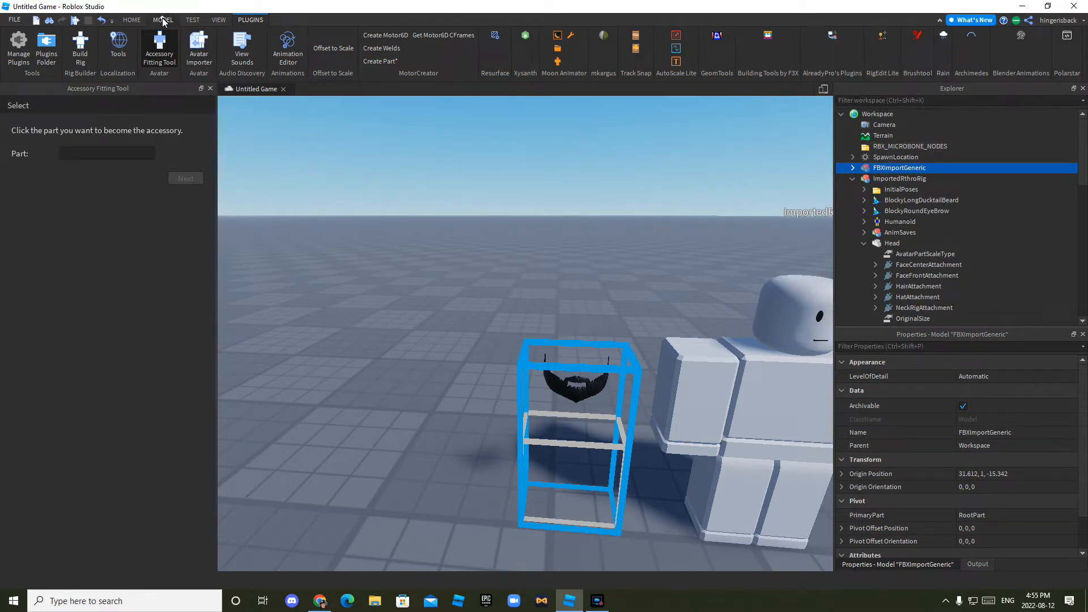
pyautogui.click(131, 20)
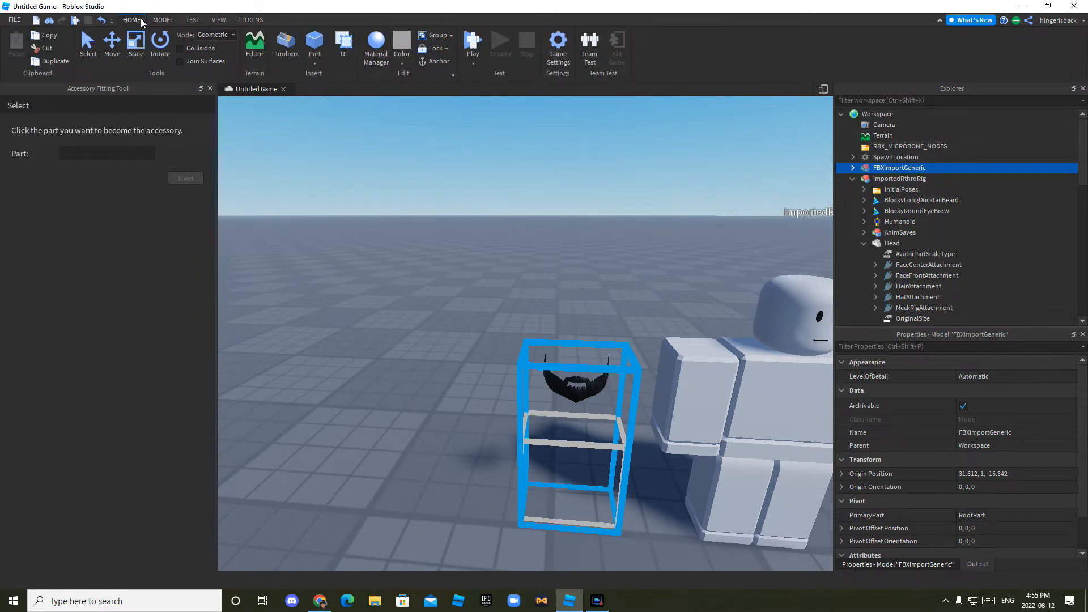
pyautogui.click(220, 19)
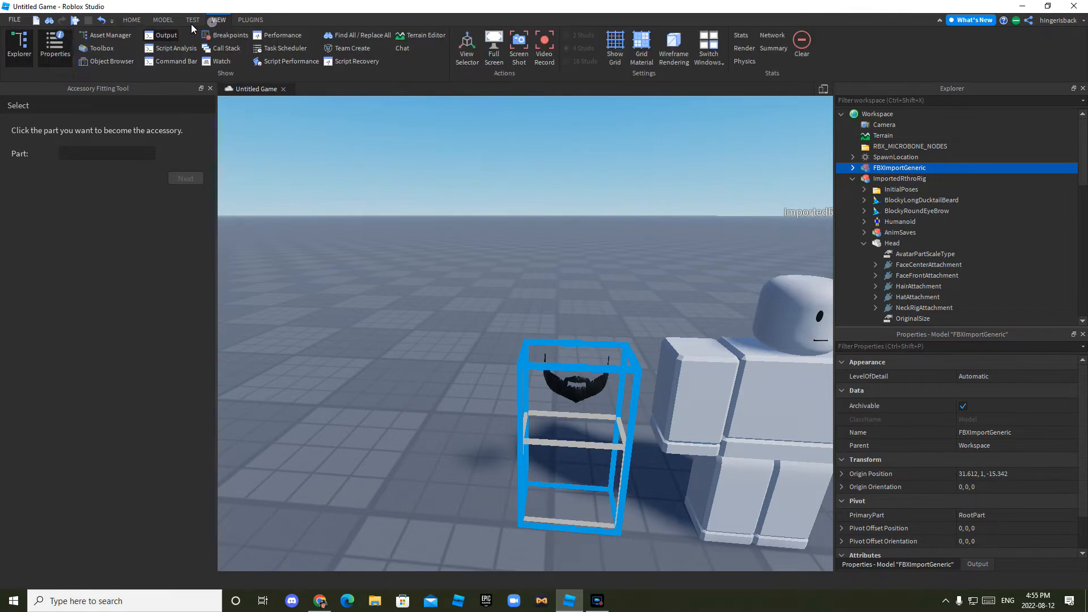
pyautogui.moveTo(254, 28)
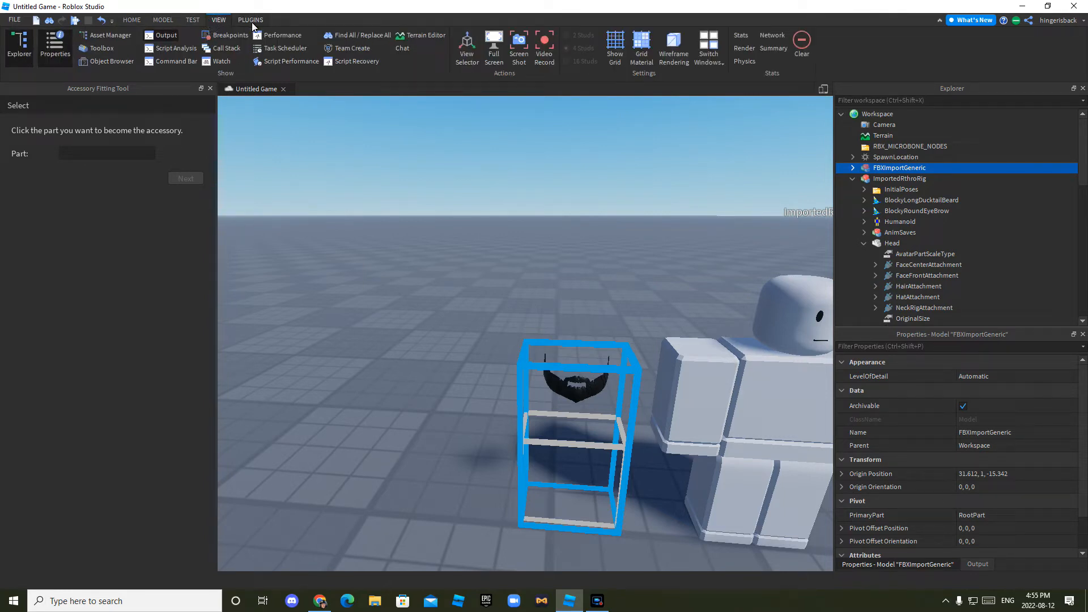
pyautogui.click(250, 19)
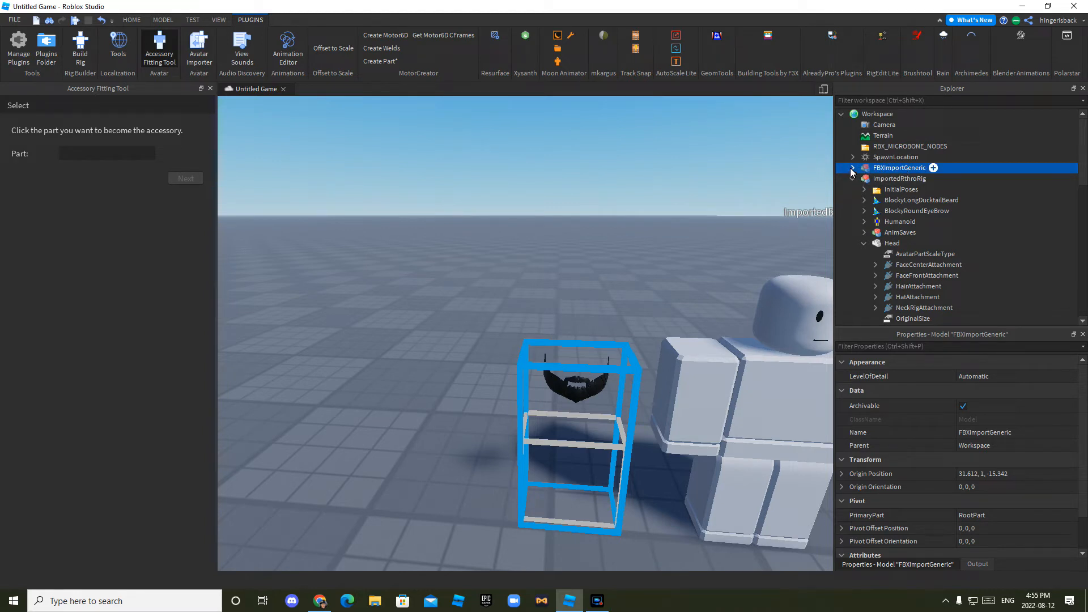
pyautogui.click(852, 167)
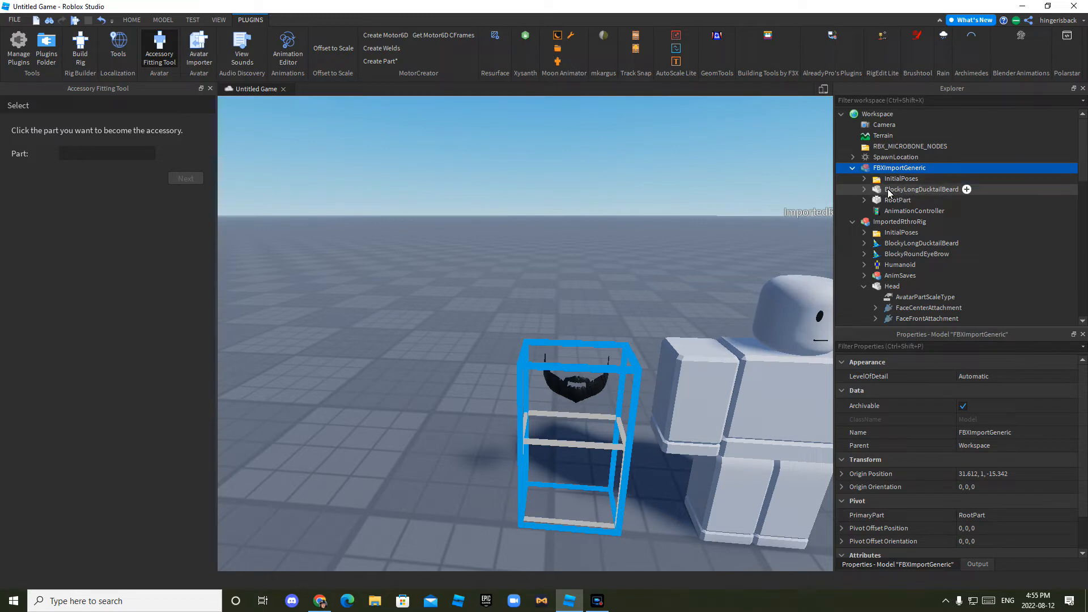
pyautogui.moveTo(875, 192)
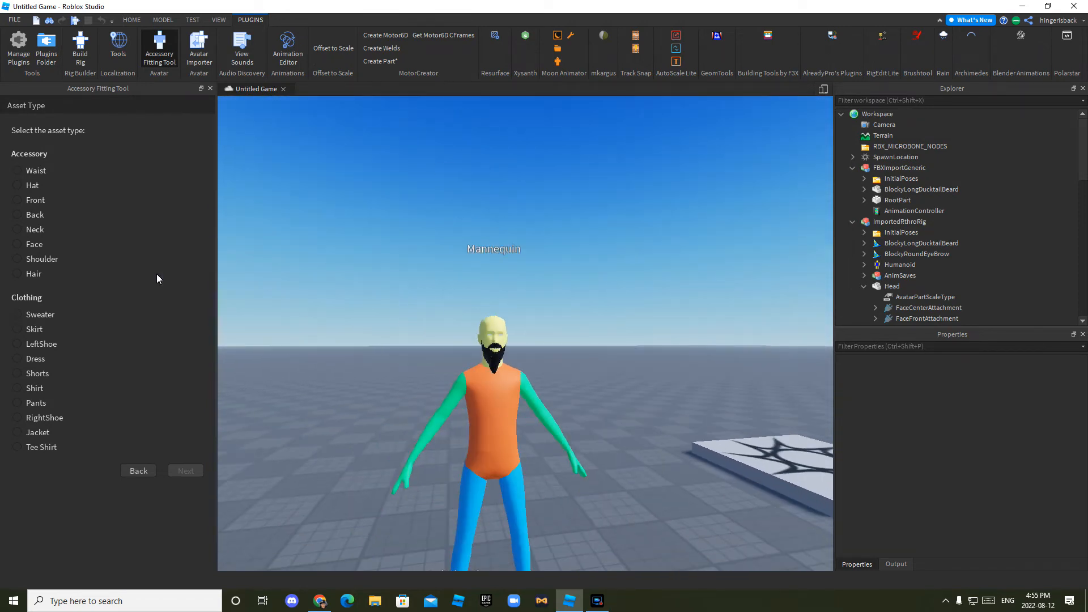
# Step: Fit the beard as a Face-type accessory on the mannequin and generate it into the workspace
pyautogui.scroll(3)
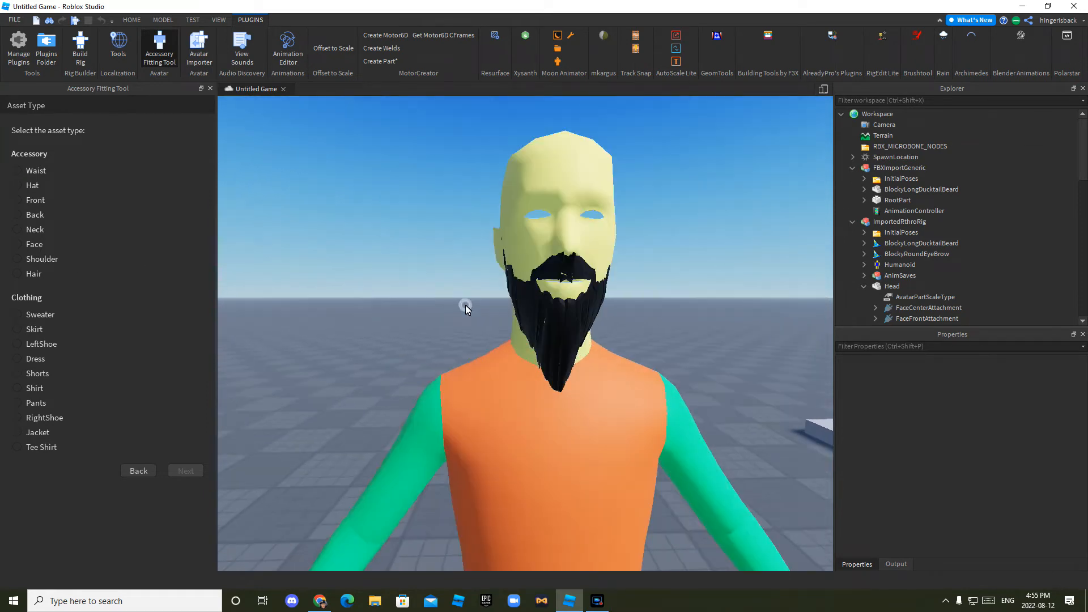
pyautogui.click(16, 245)
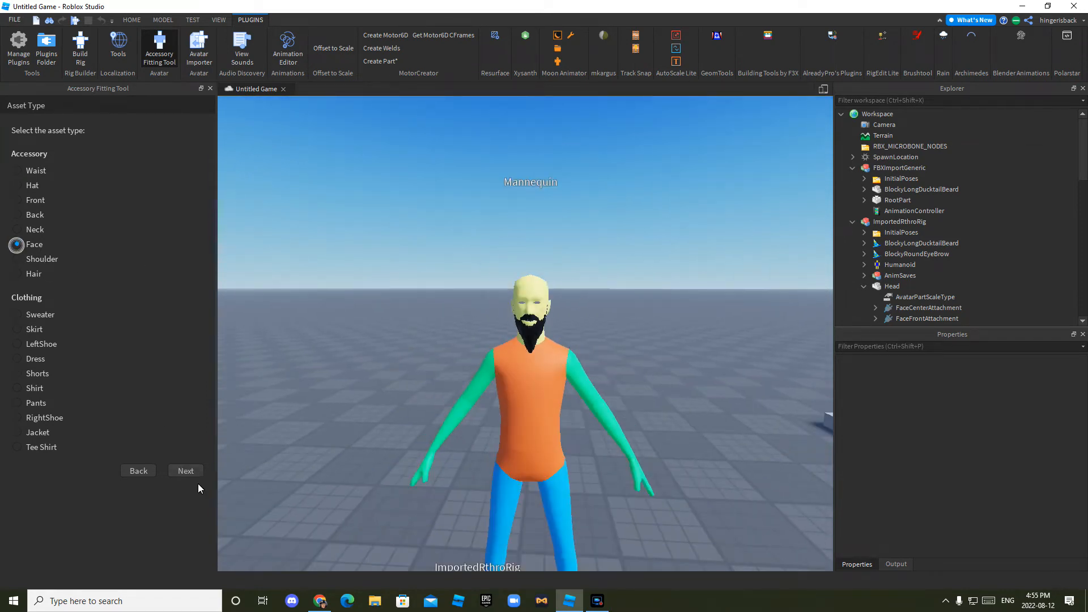
pyautogui.click(186, 471)
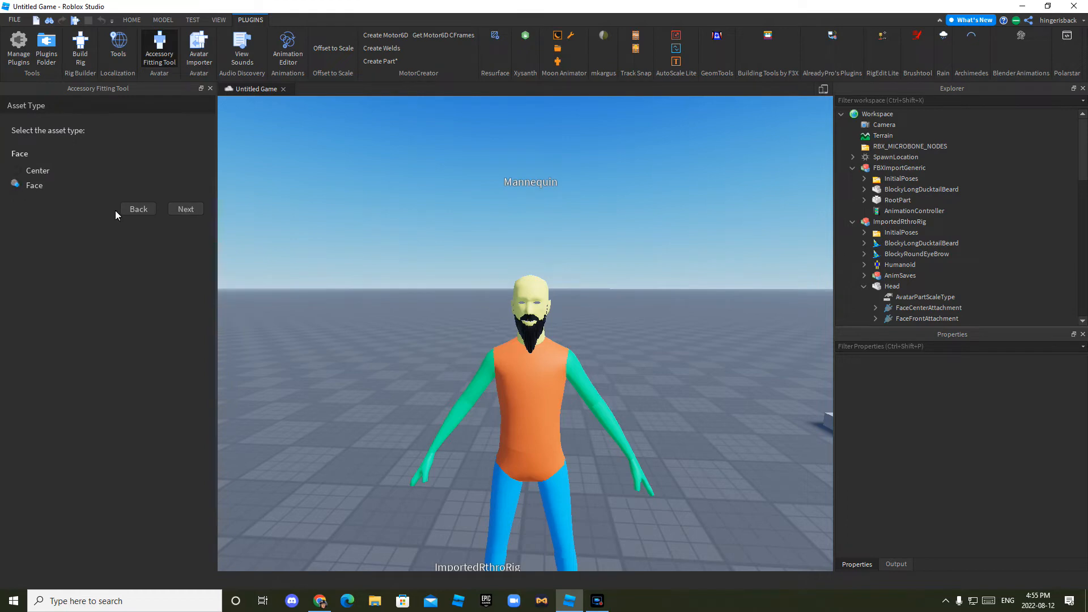
pyautogui.click(186, 209)
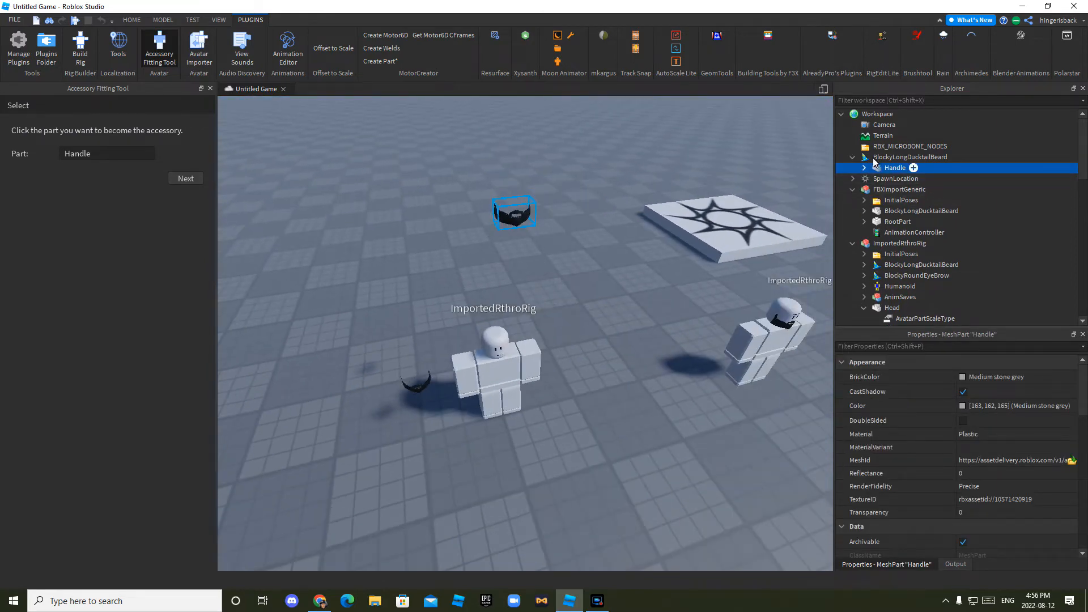
# Step: Move the BlockyLongDucktailBeard accessory into ImportedRthroRig and remove the leftover FBXImportGeneric
pyautogui.click(909, 157)
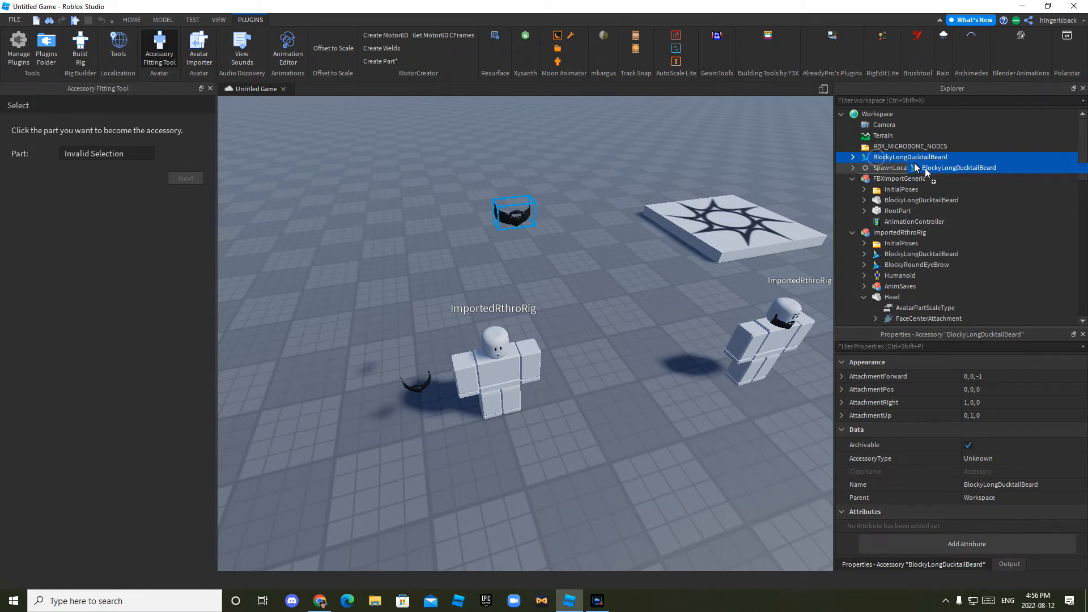
pyautogui.click(900, 232)
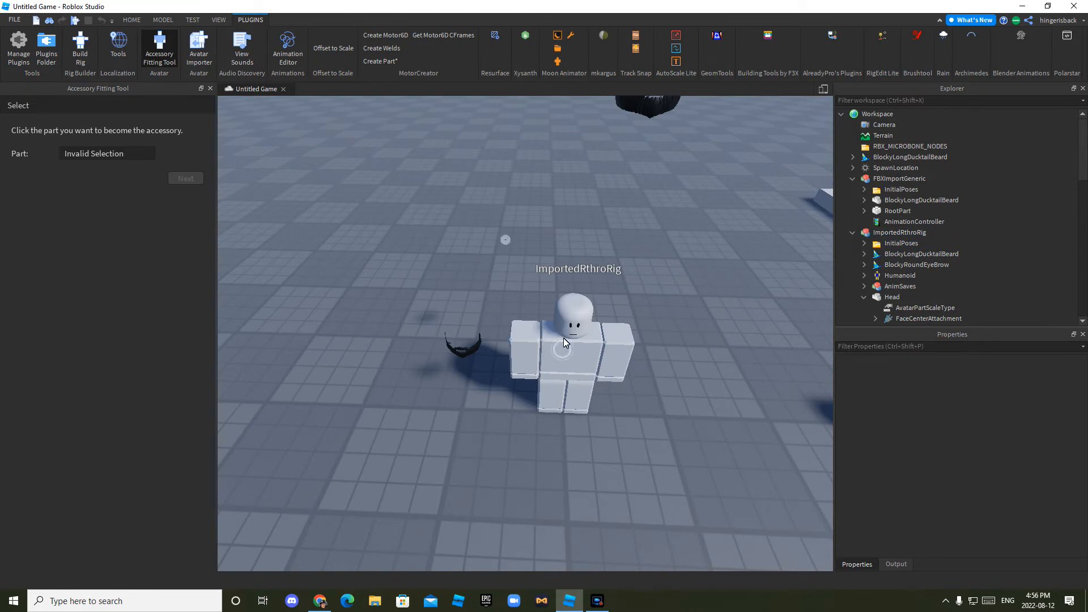
pyautogui.click(562, 361)
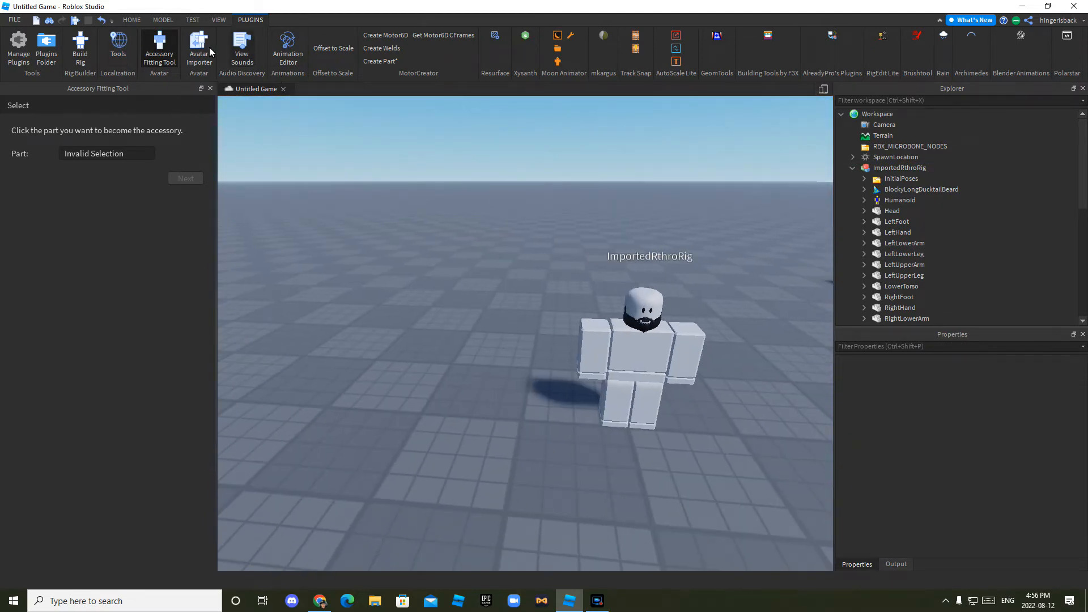
# Step: Import BlockyAngledEyeBrowWithTexture as a custom avatar file so it becomes the fitting tool's part
pyautogui.click(199, 48)
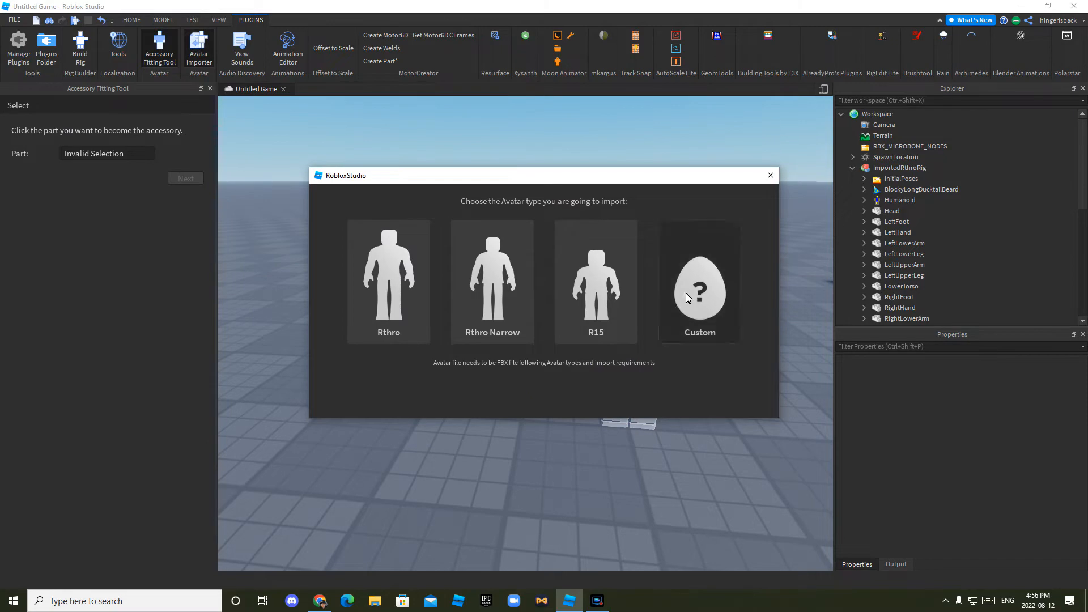
pyautogui.click(389, 281)
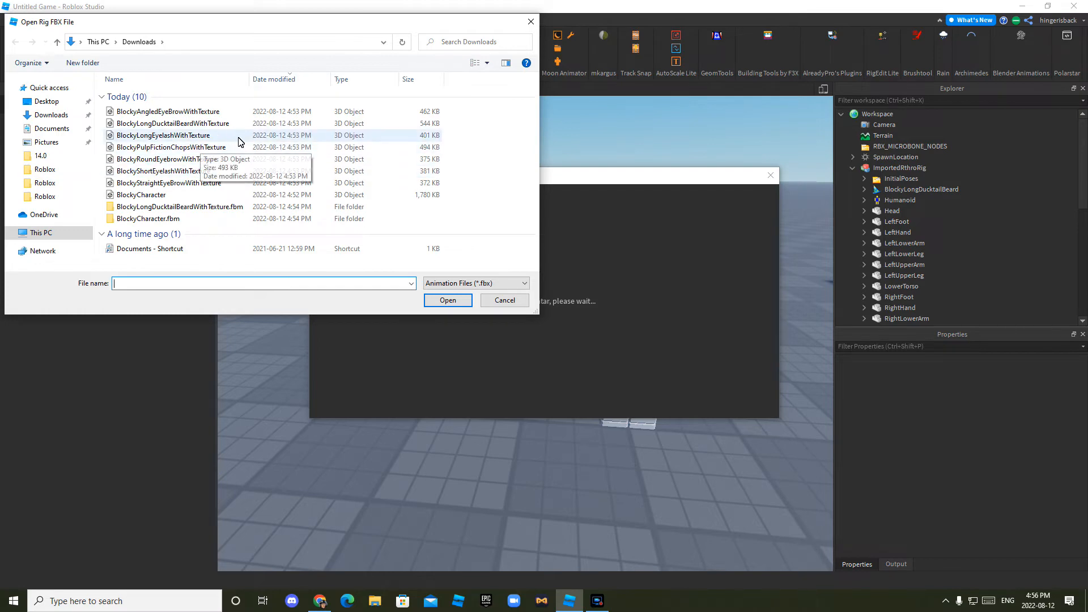
pyautogui.click(166, 111)
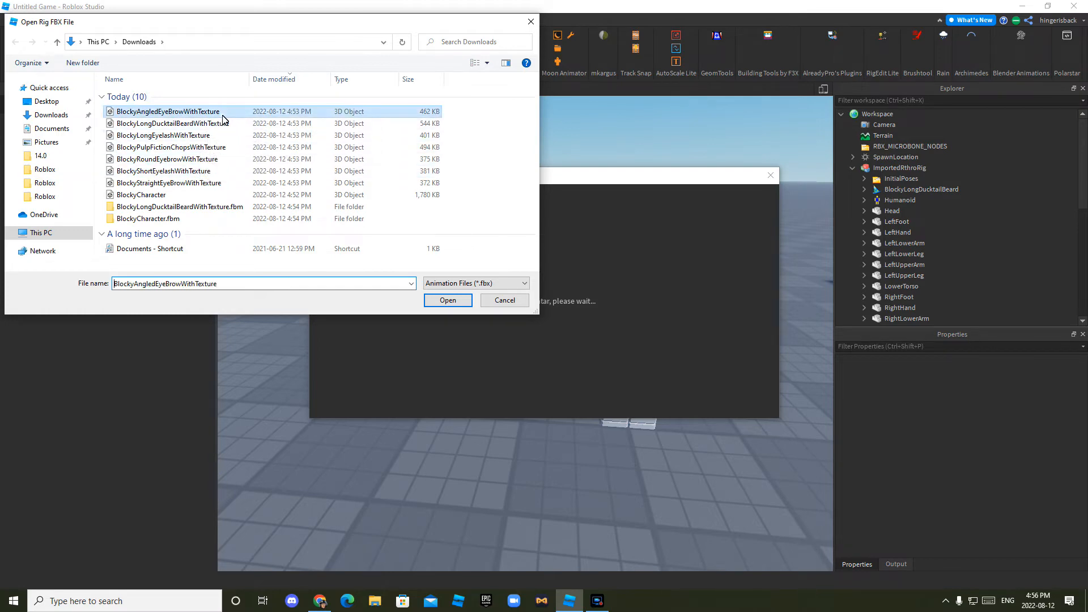
pyautogui.click(448, 299)
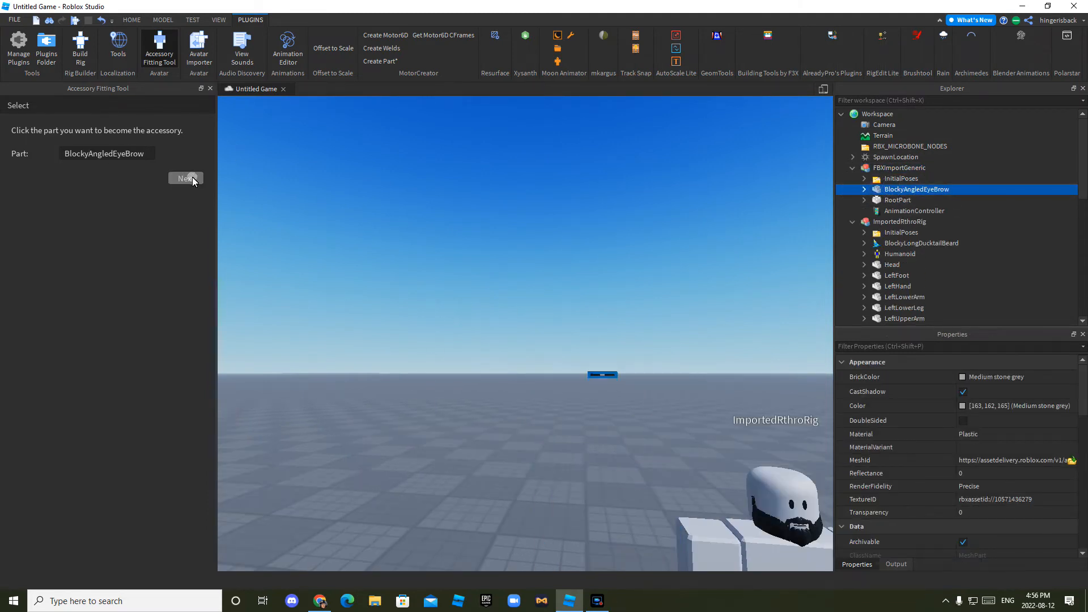
# Step: Generate the eyebrow as a Face-type accessory so it lands inside ImportedRthroRig
pyautogui.click(186, 178)
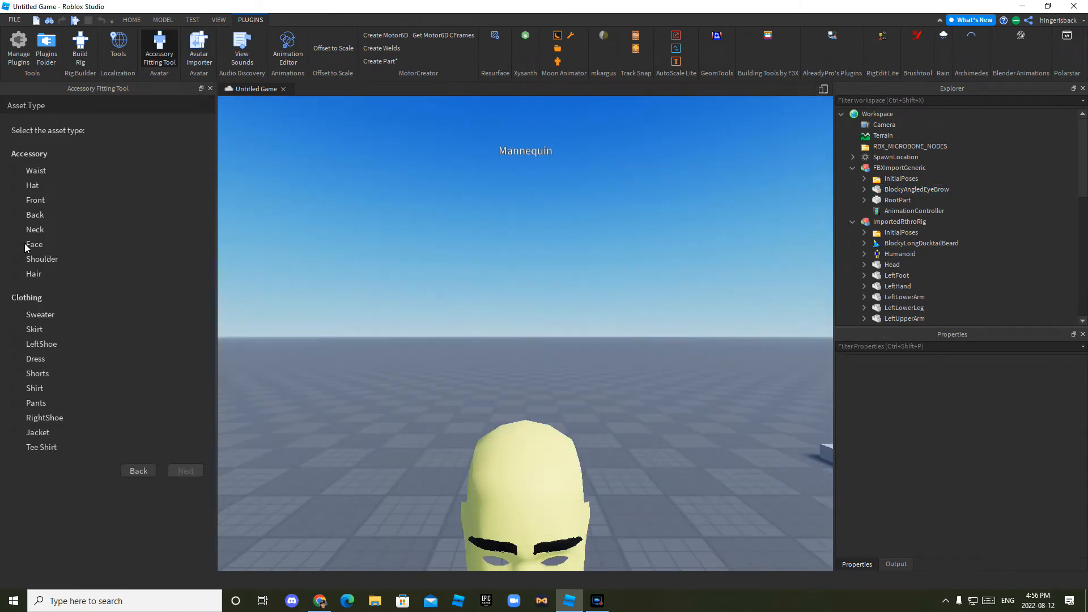
pyautogui.click(17, 245)
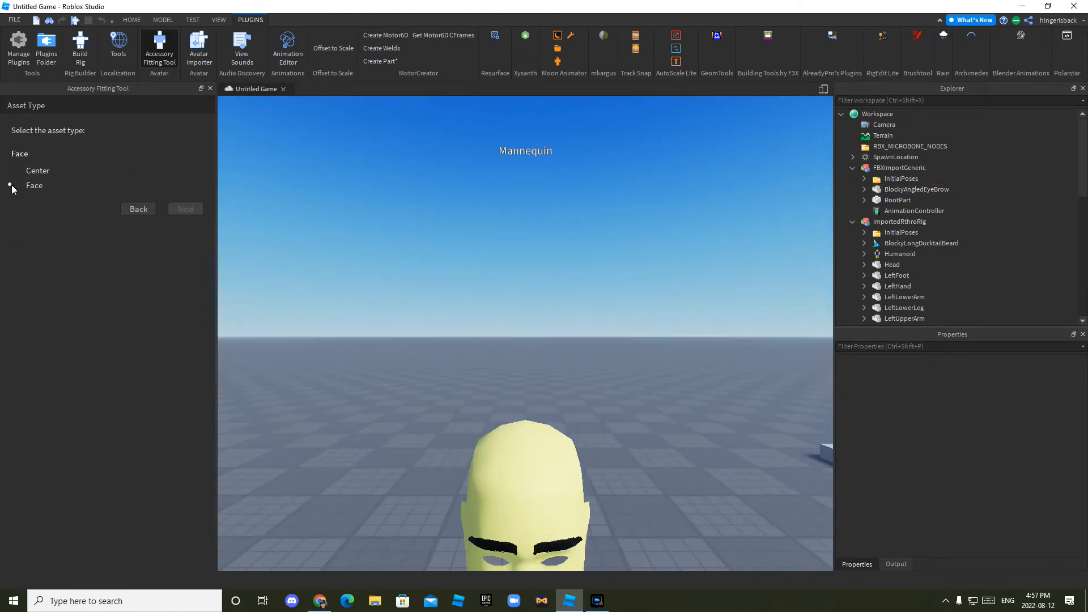
pyautogui.click(186, 209)
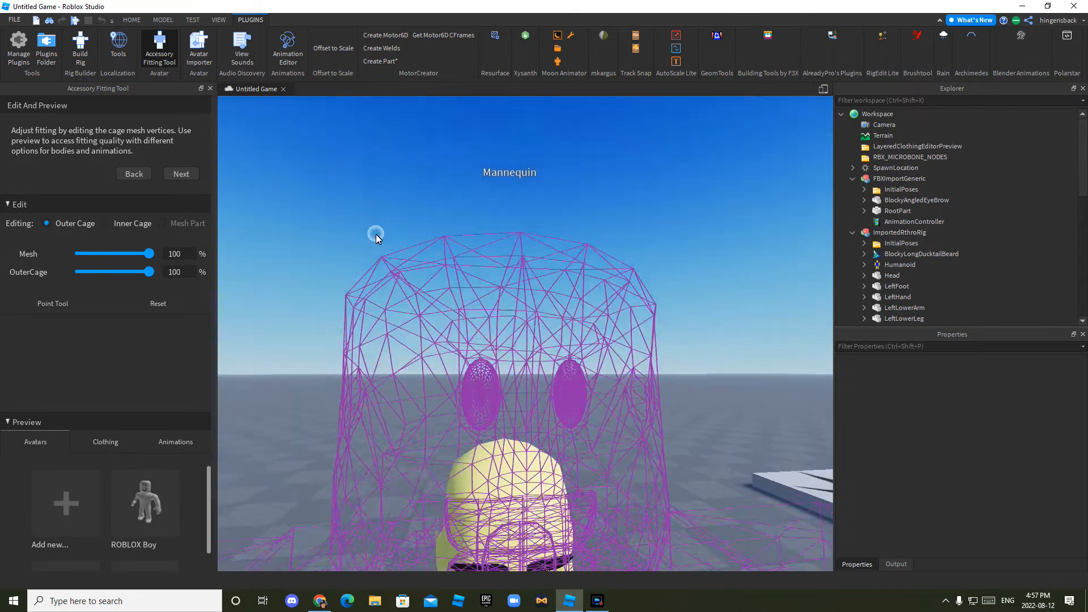
pyautogui.click(181, 173)
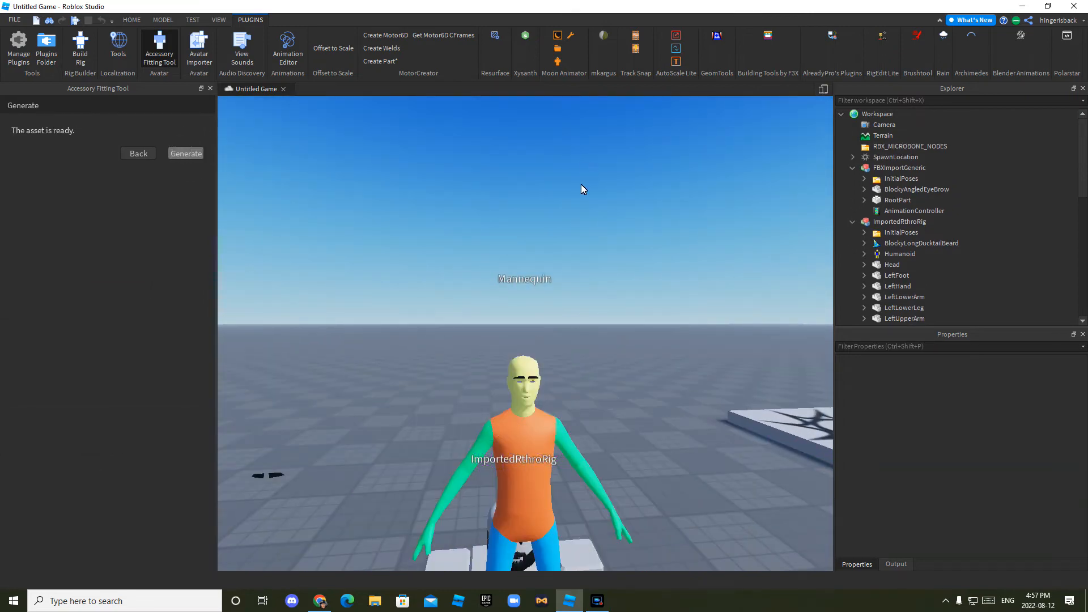
pyautogui.click(186, 153)
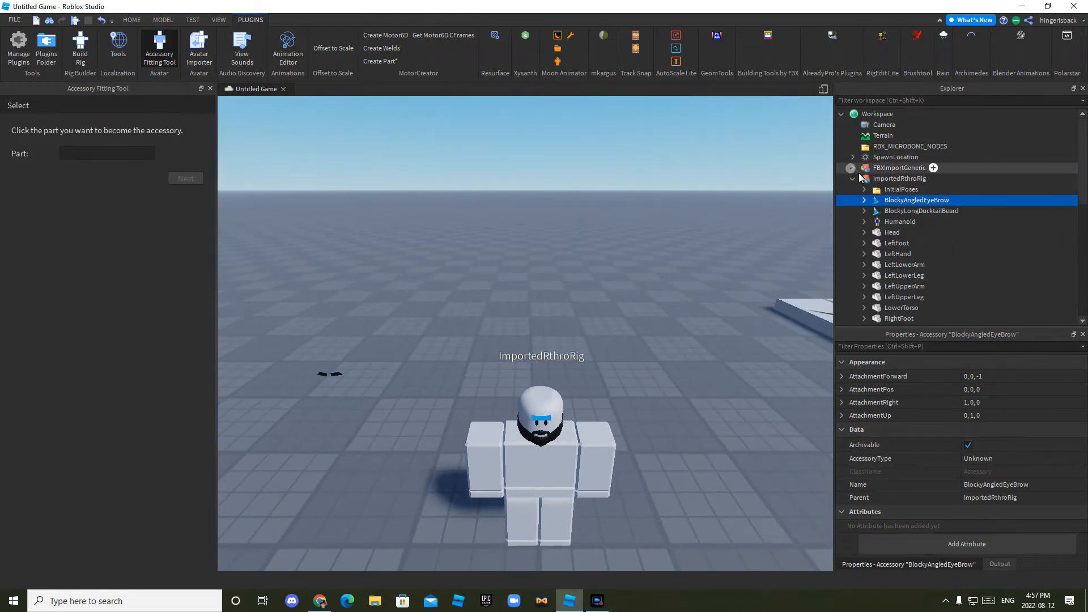
# Step: Remove the leftover FBXImportGeneric eyebrow model, leaving only the bearded Blocky rig
pyautogui.click(540, 417)
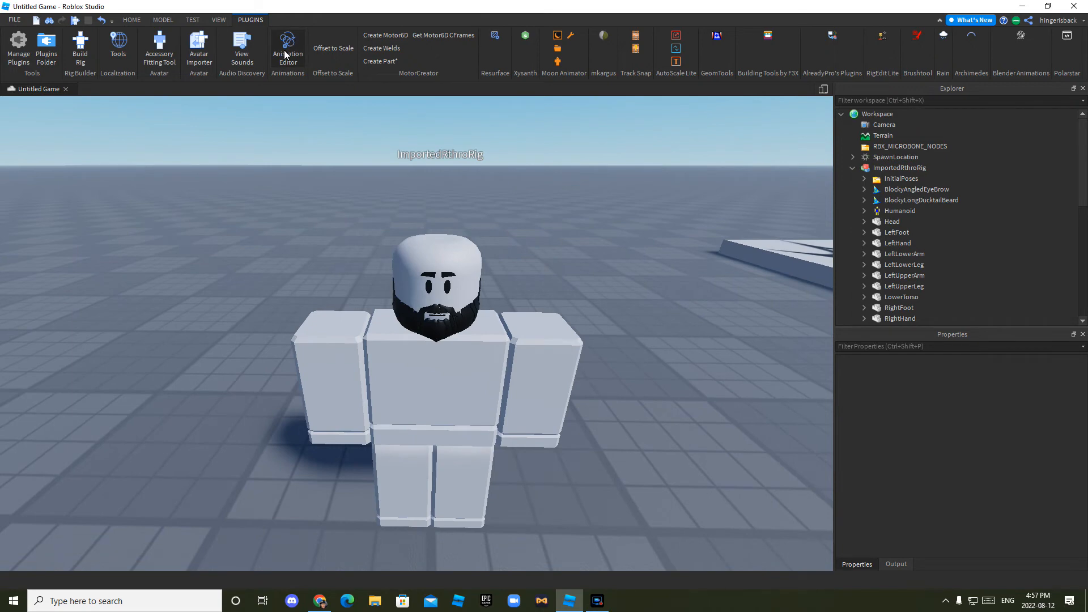
pyautogui.moveTo(279, 45)
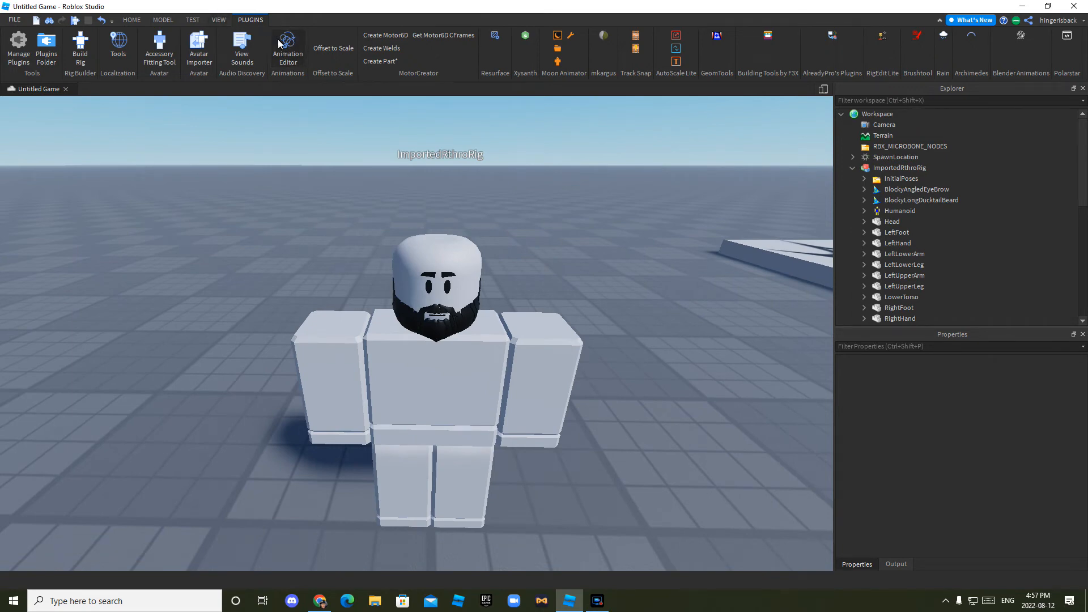
# Step: Create an animation named AnimationTest for the ImportedRthroRig via the Animation Editor
pyautogui.click(288, 46)
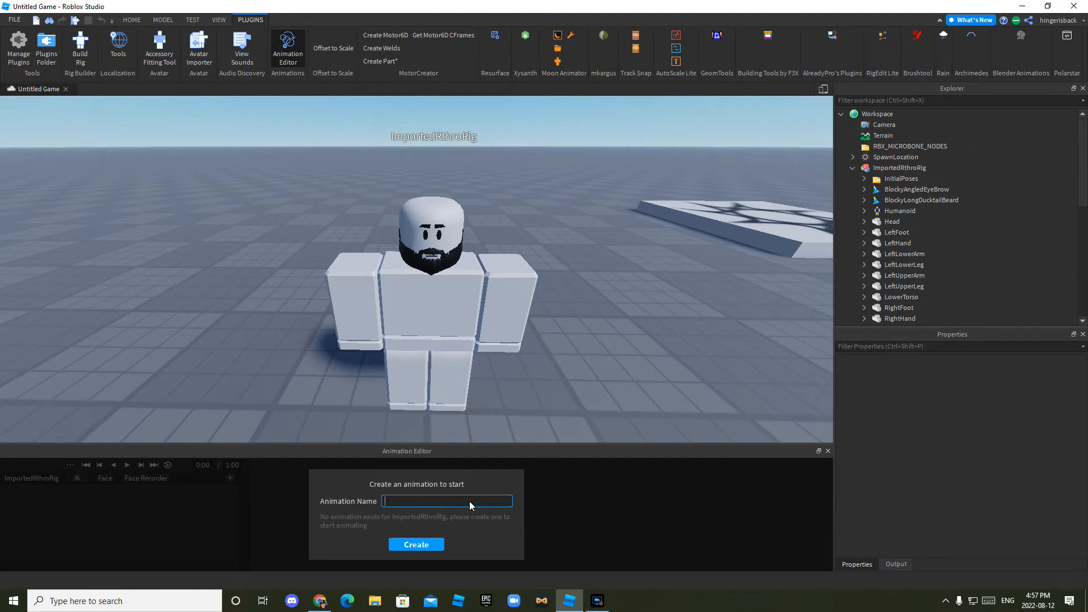
pyautogui.write('Animation')
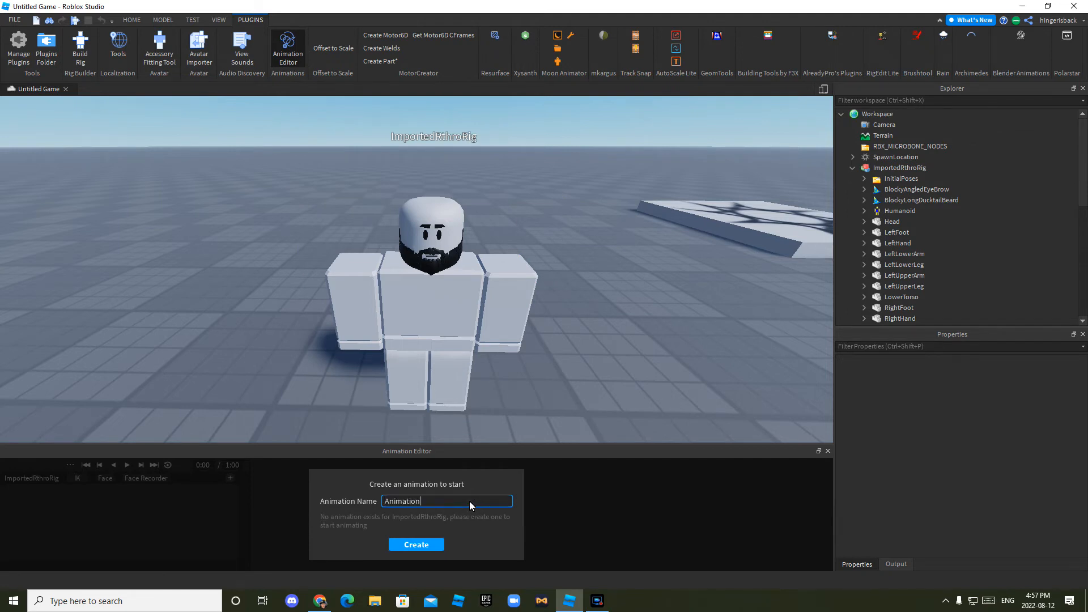
pyautogui.write('T')
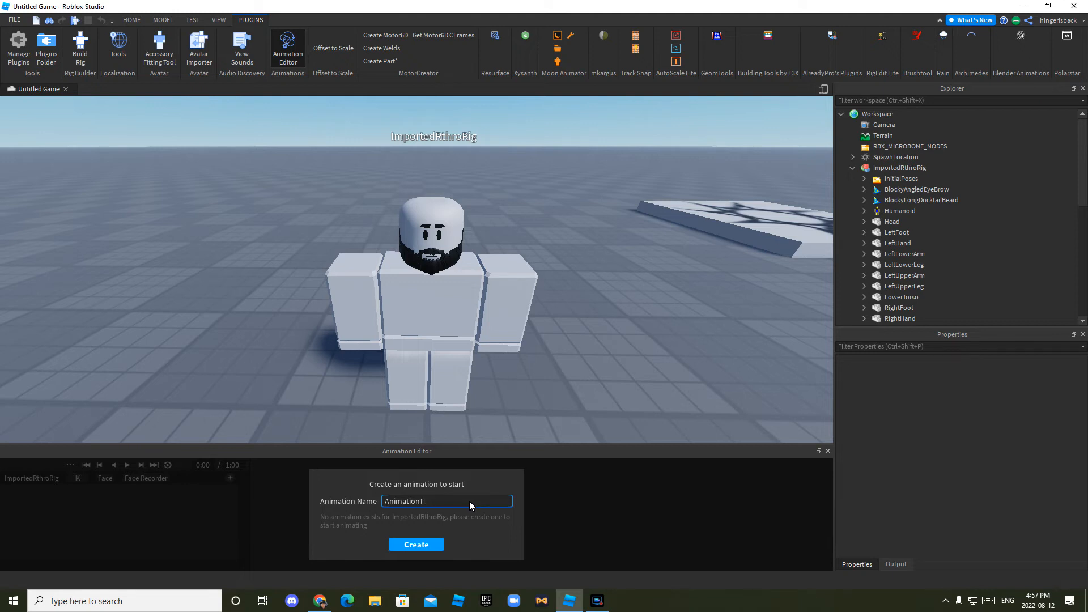
pyautogui.click(416, 544)
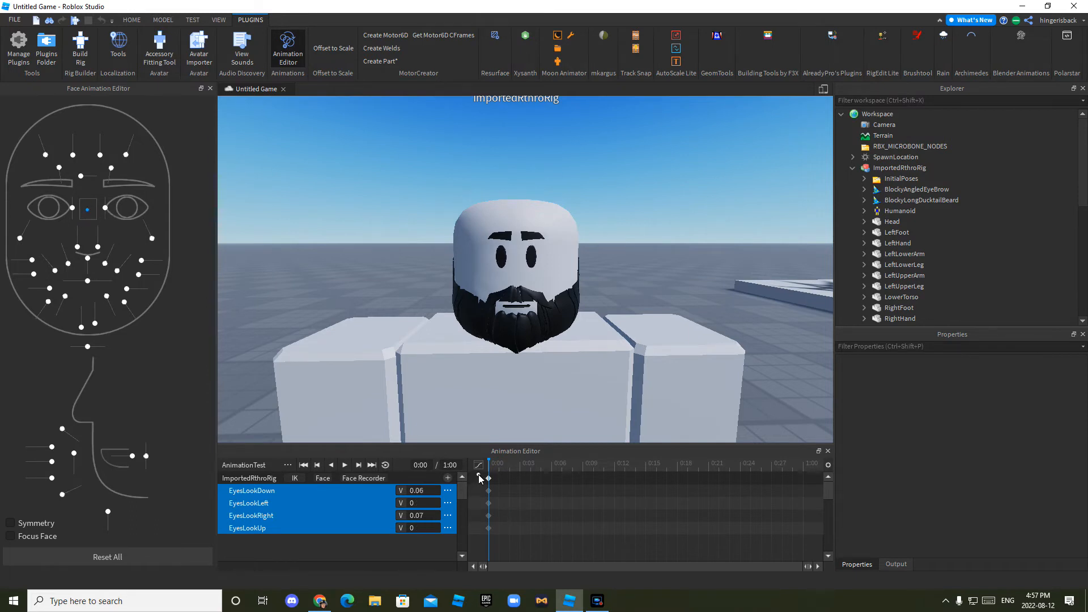
# Step: Drive the brow controls so the left eyebrow dips slightly, then raise the eyebrow
pyautogui.click(106, 557)
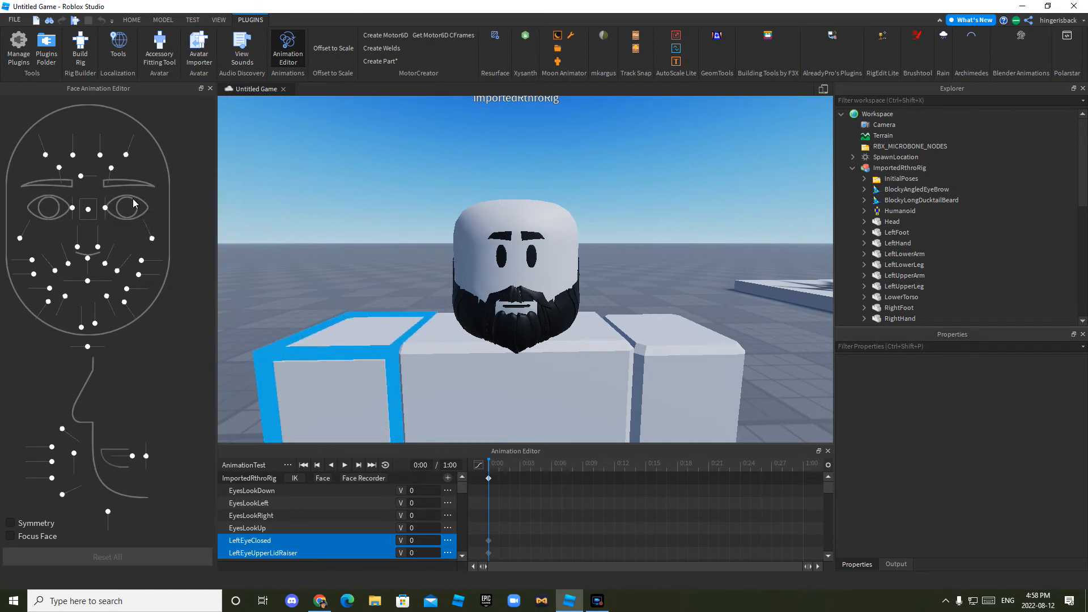
pyautogui.moveTo(104, 153); pyautogui.dragTo(104, 163)
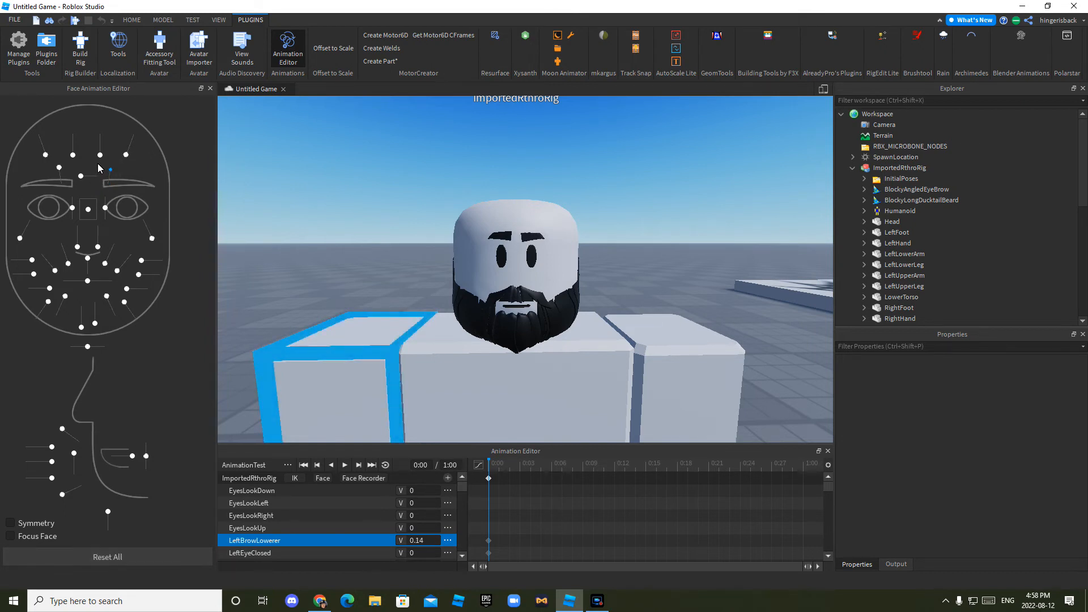
pyautogui.click(107, 556)
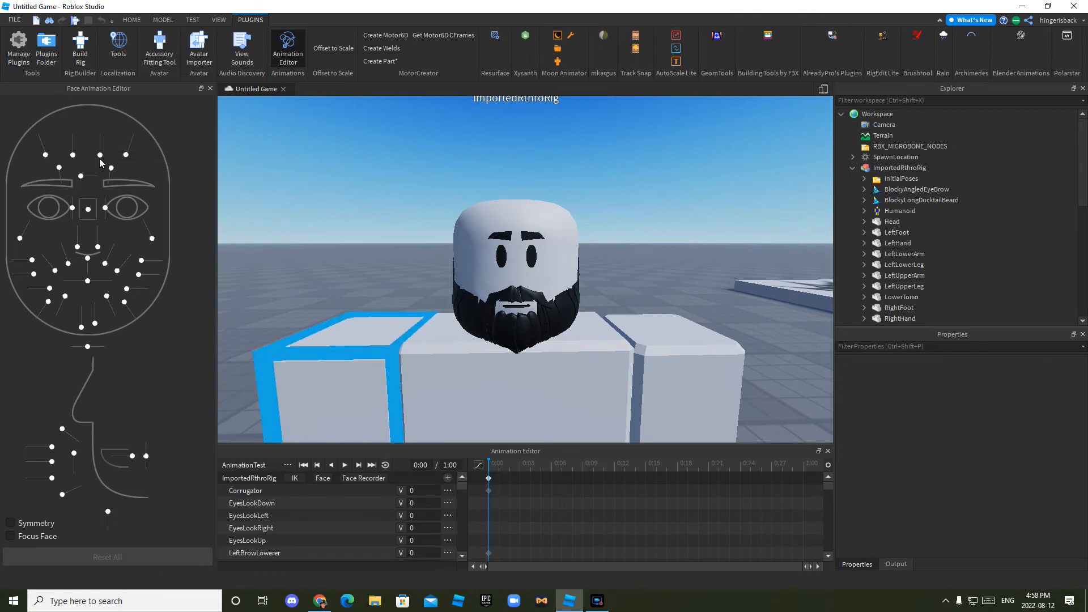
pyautogui.moveTo(125, 158)
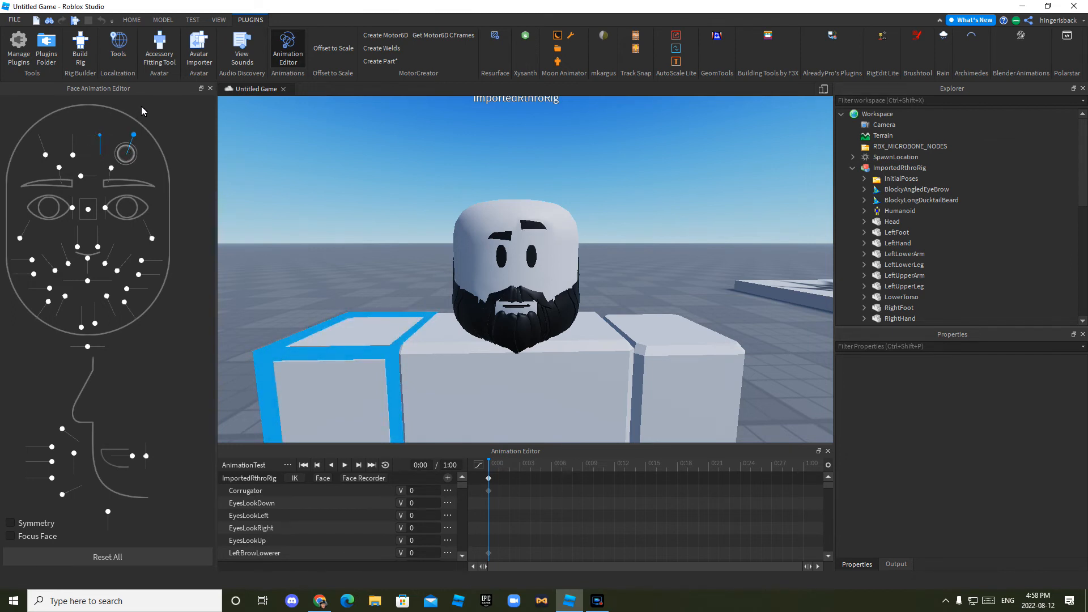
pyautogui.moveTo(107, 147); pyautogui.dragTo(110, 179)
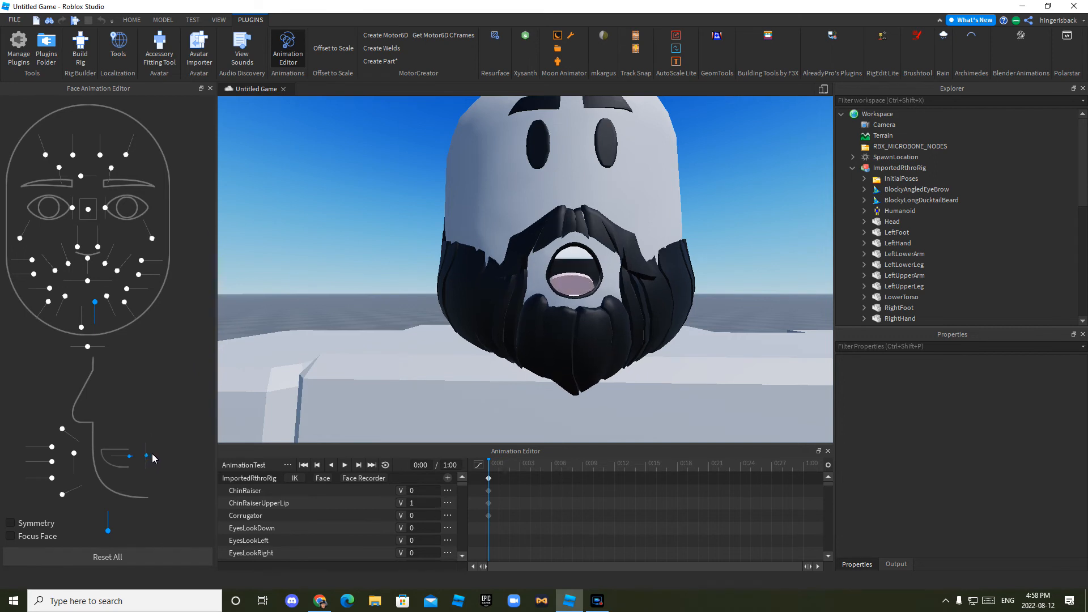
pyautogui.moveTo(150, 460)
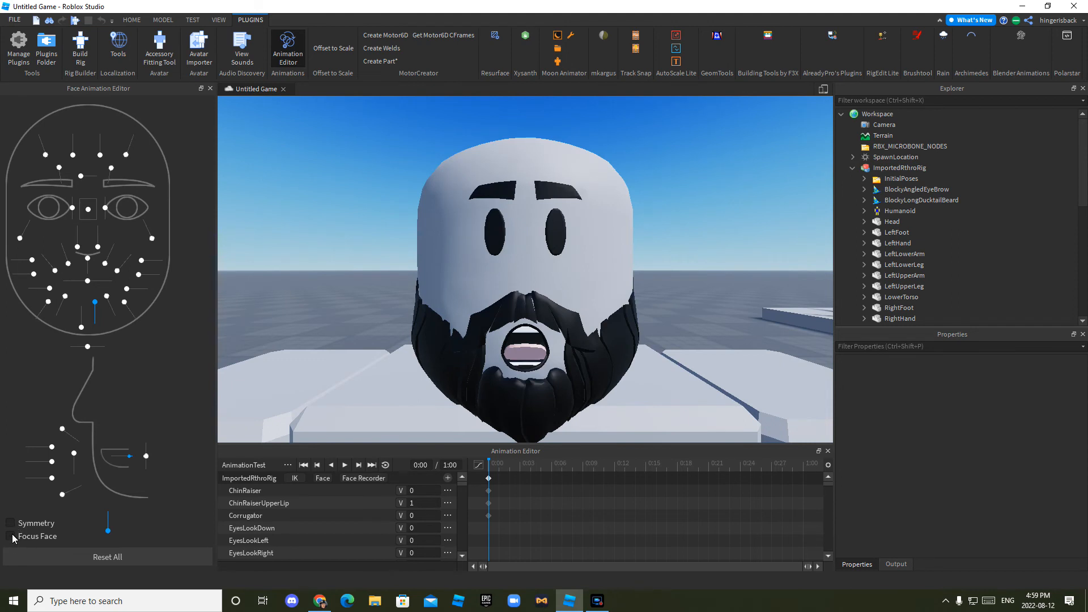
# Step: Reshape the upper and lower lips of the open mouth so the teeth show
pyautogui.click(9, 537)
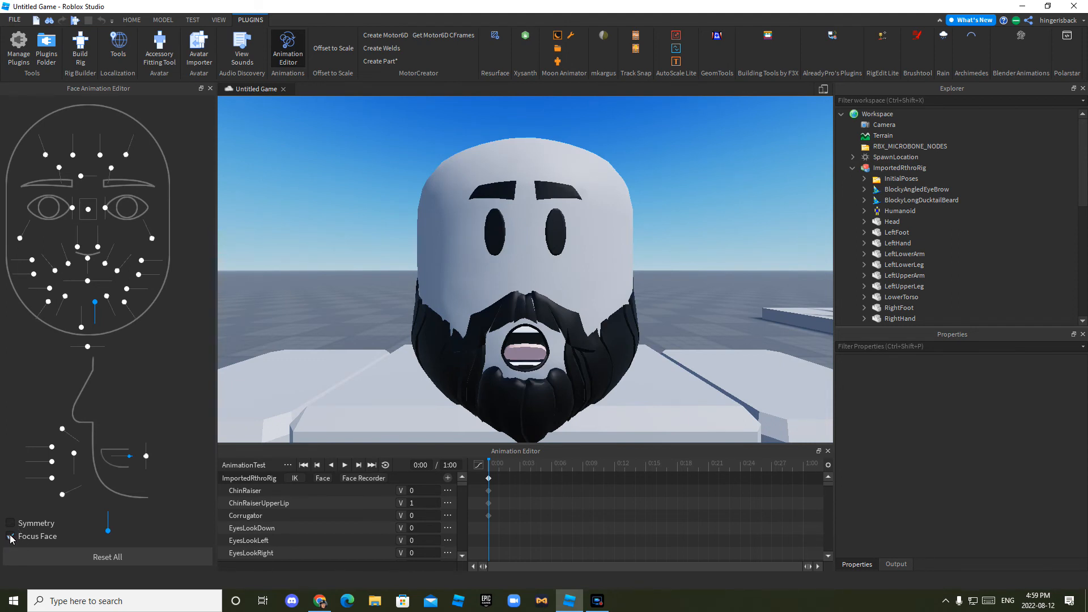
pyautogui.click(9, 536)
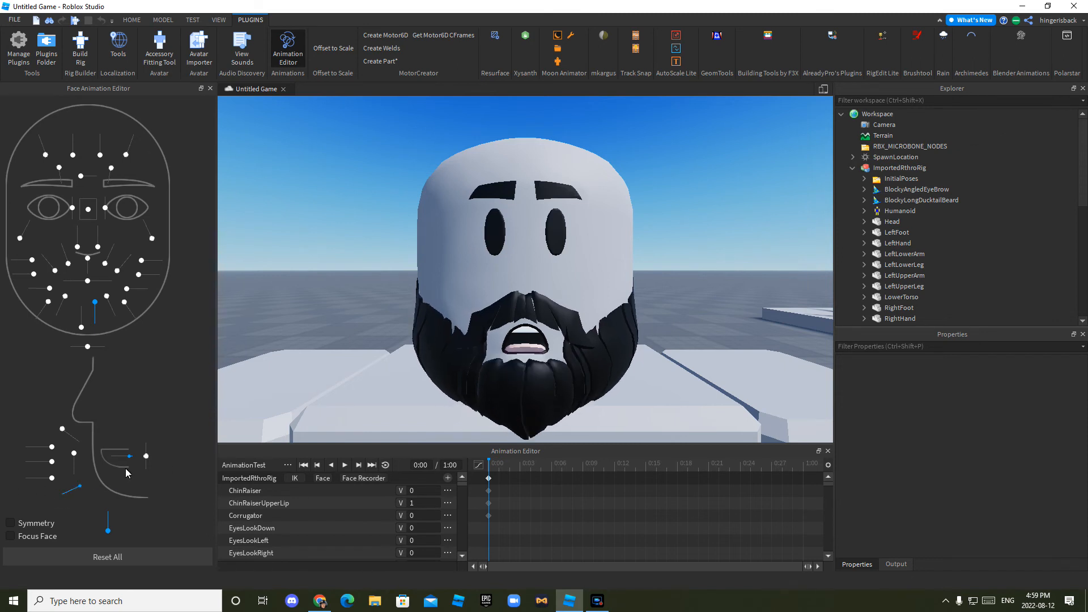
pyautogui.moveTo(127, 473); pyautogui.dragTo(75, 460)
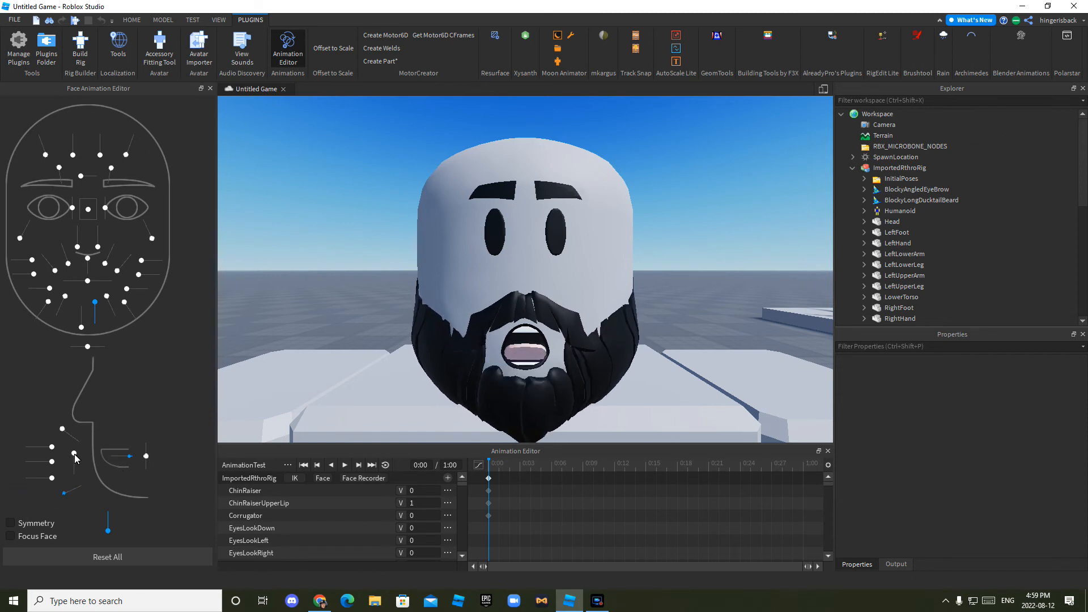
pyautogui.moveTo(73, 456); pyautogui.dragTo(71, 481)
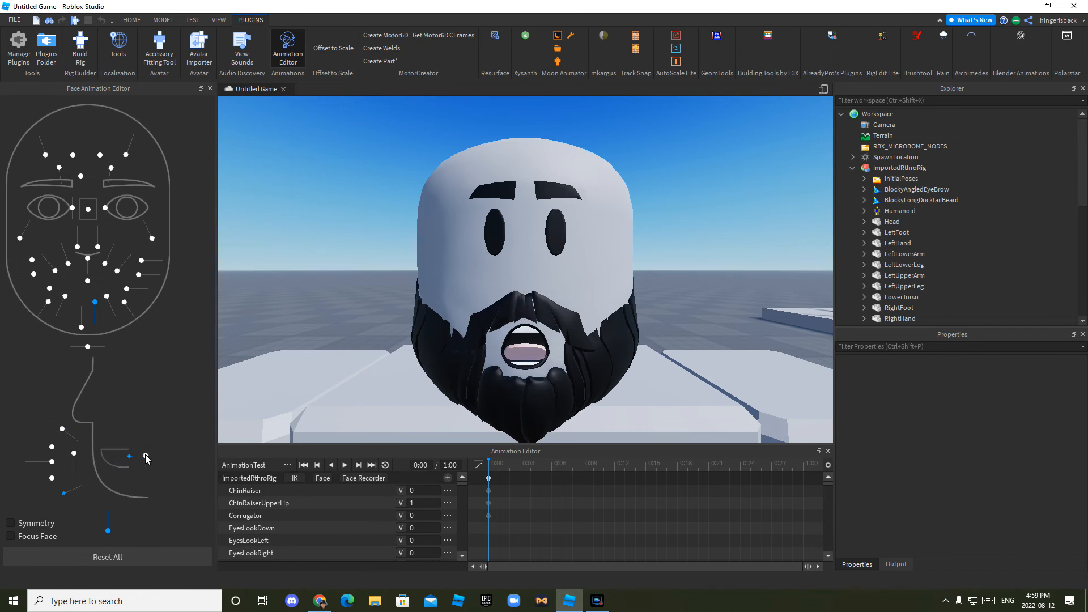
pyautogui.moveTo(130, 456); pyautogui.dragTo(146, 469)
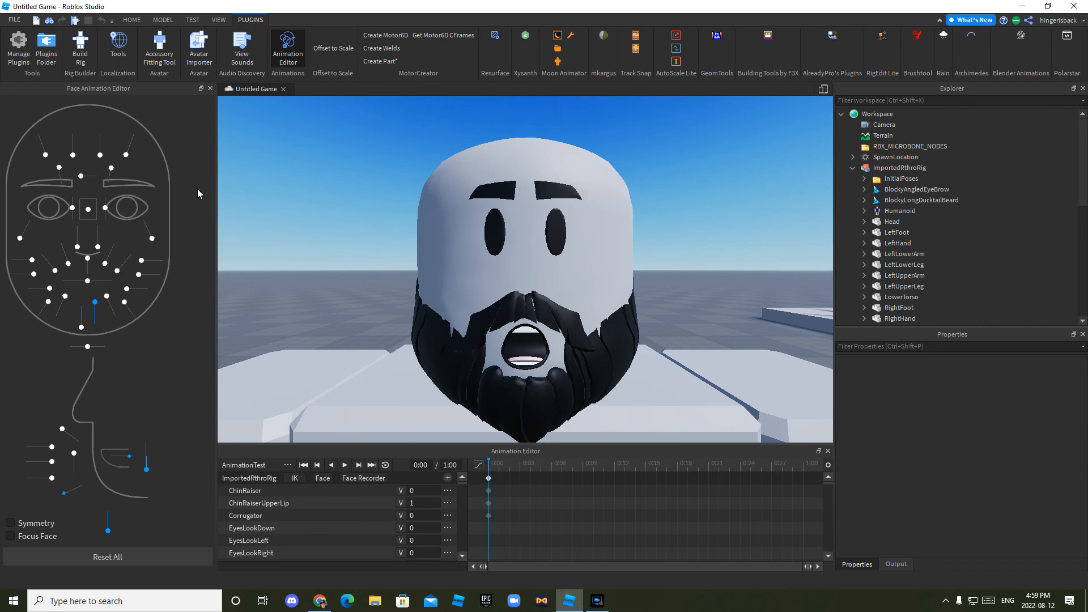
# Step: Orbit the viewport to inspect the beard's fit from the side
pyautogui.moveTo(521, 278); pyautogui.dragTo(372, 212)
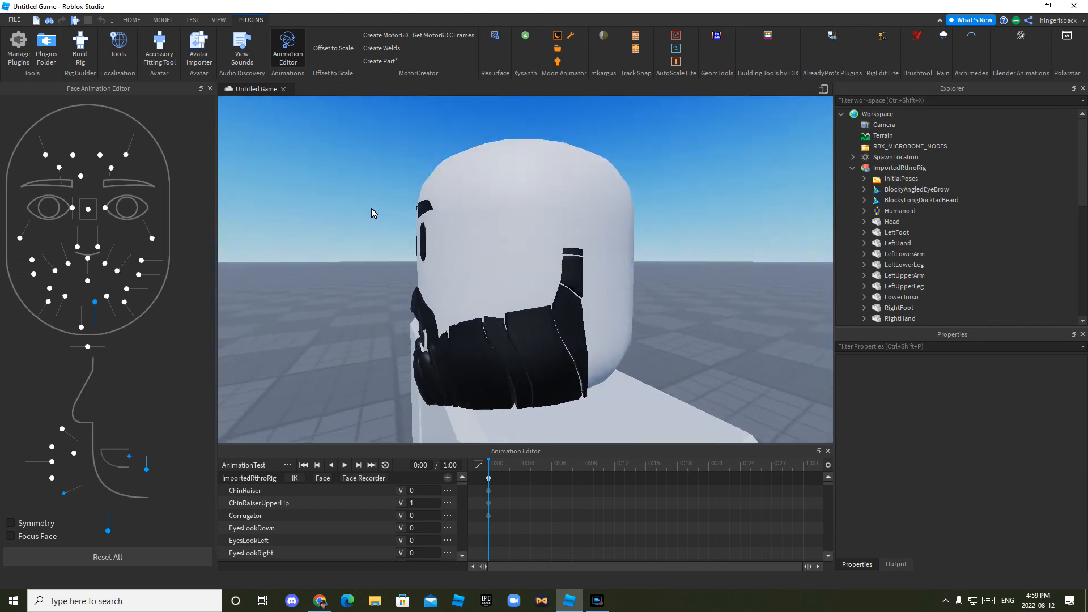